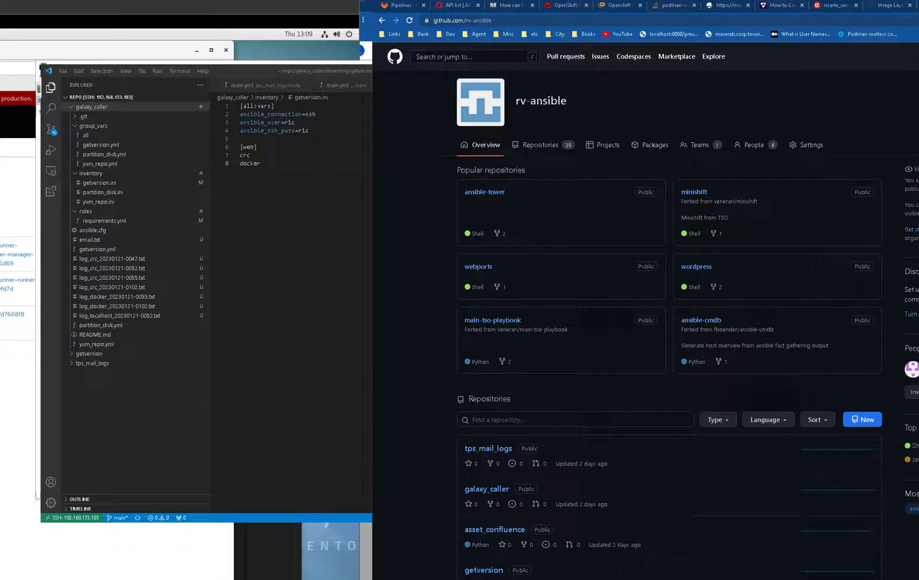
mouse_move(447, 457)
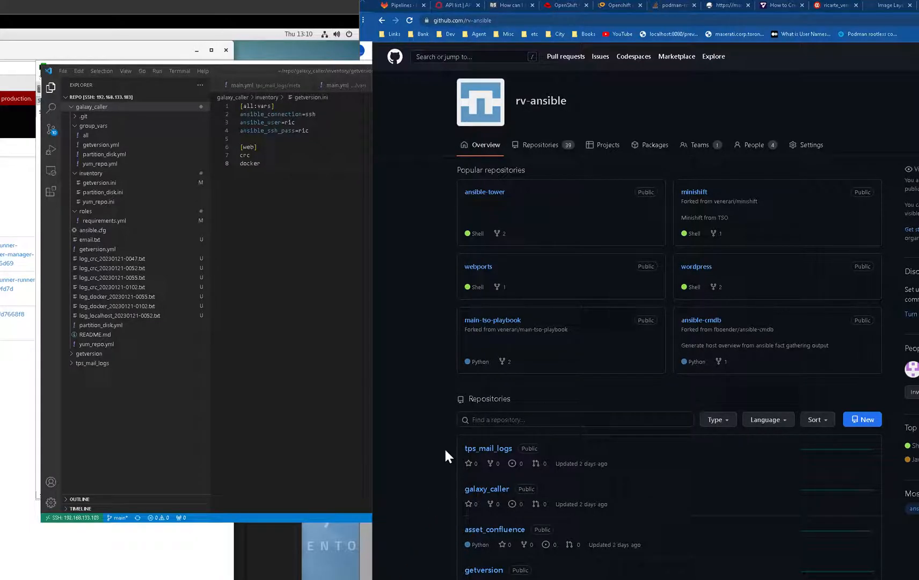
mouse_move(442, 447)
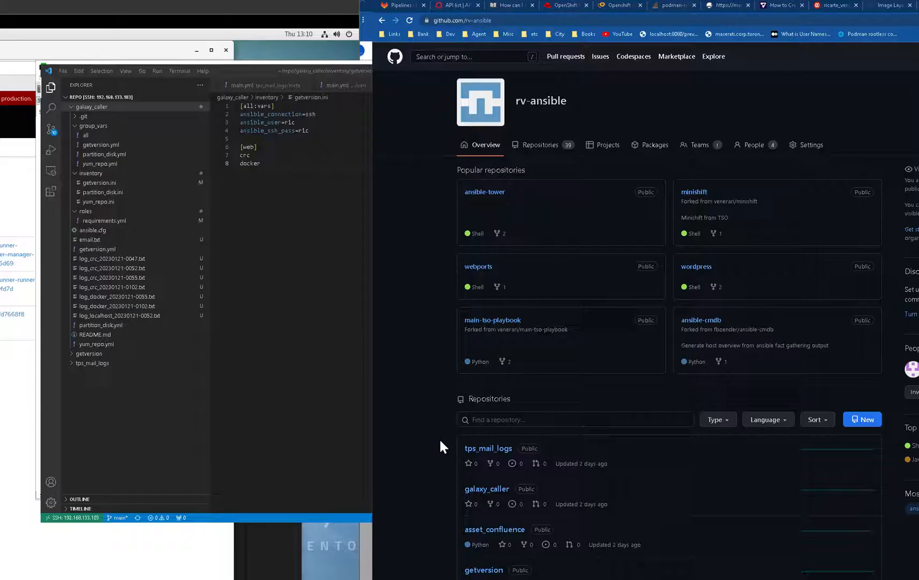
mouse_move(495, 530)
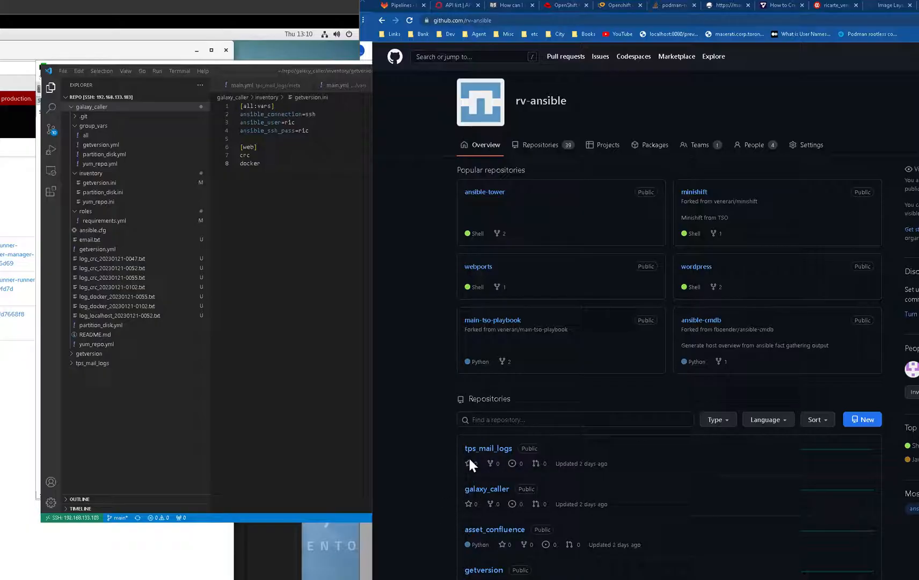
mouse_move(312, 239)
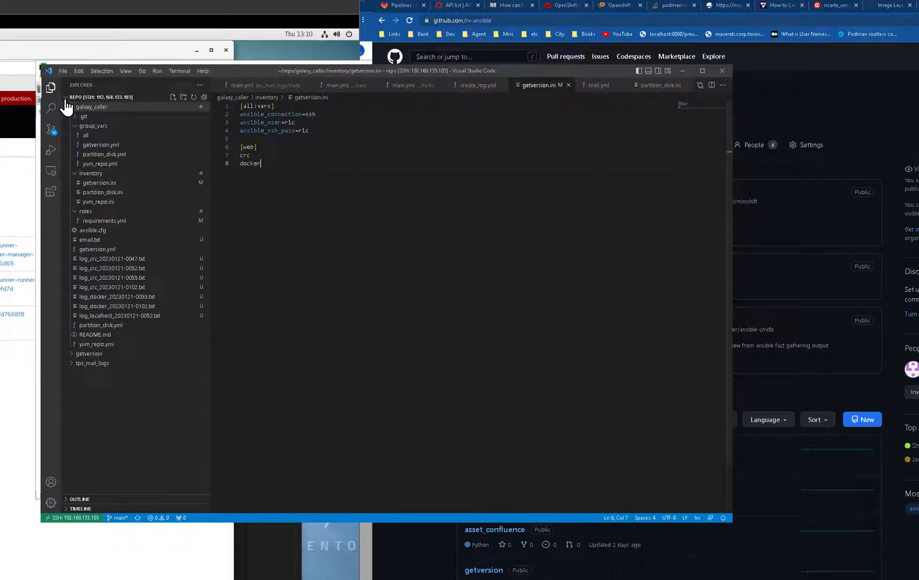
Step: Collapse the galaxy_caller folder in the VS Code Explorer
click(91, 107)
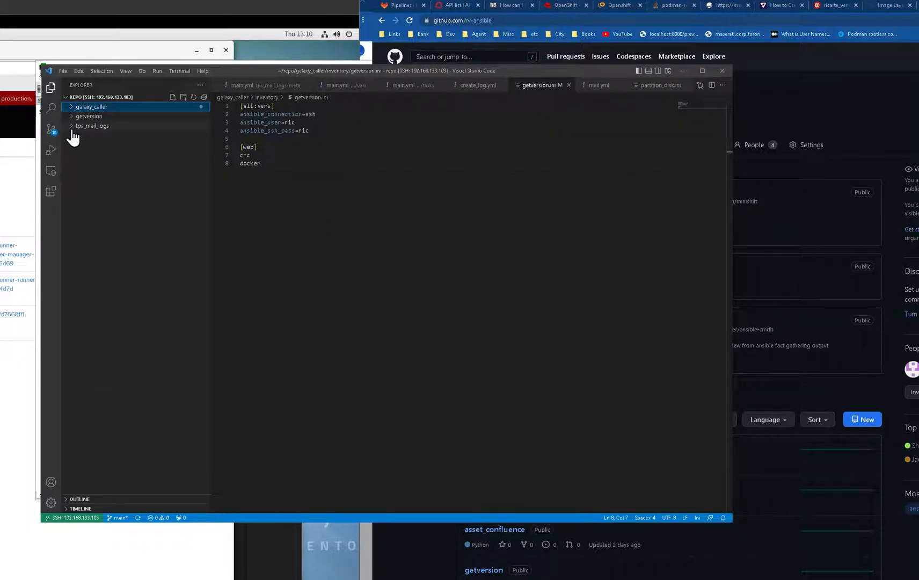
mouse_move(82, 128)
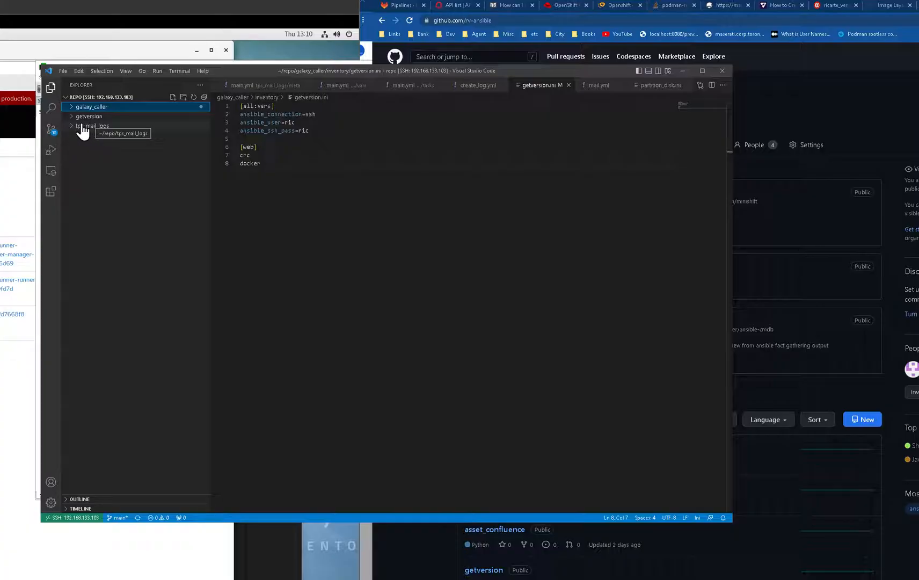
mouse_move(172, 182)
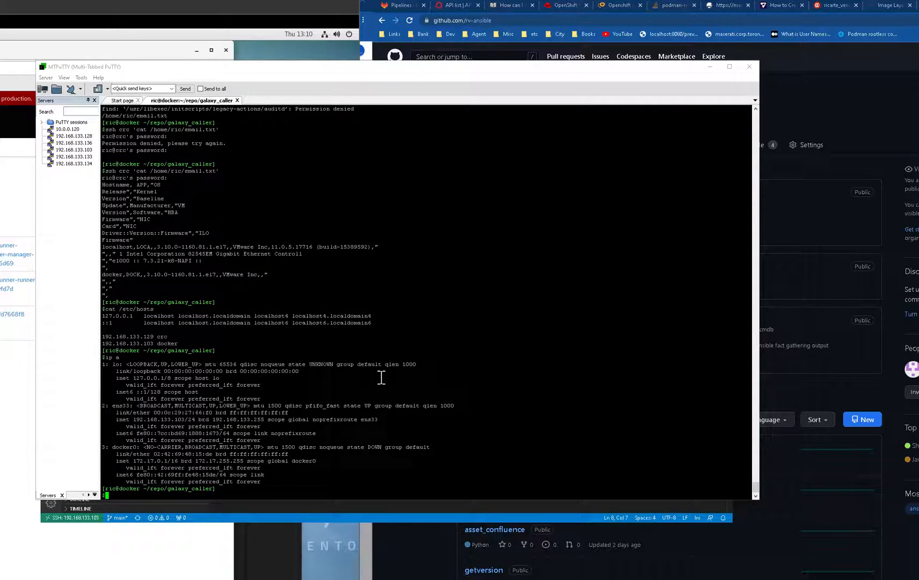
Step: Print /etc/hosts, run history 50, and select an earlier ansible command
text(cat /et)
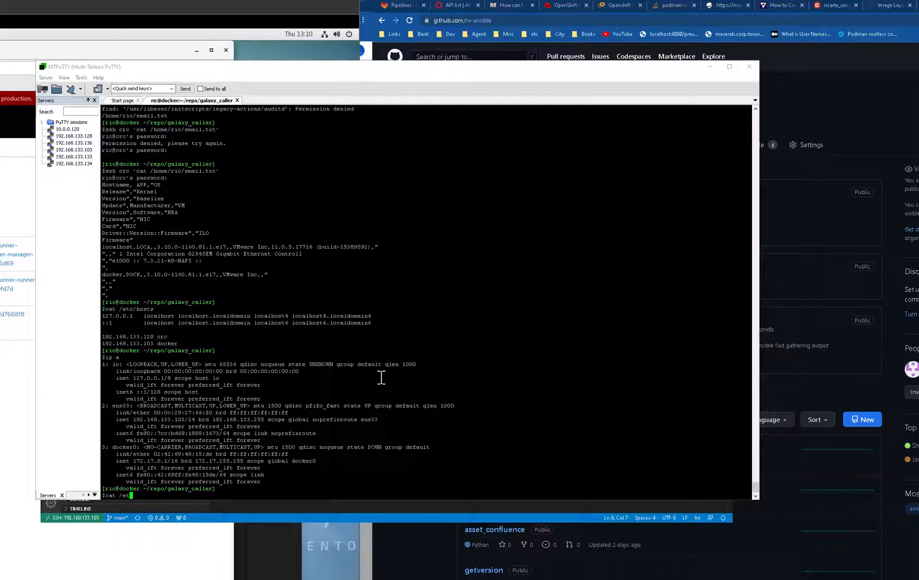
text(c/hos)
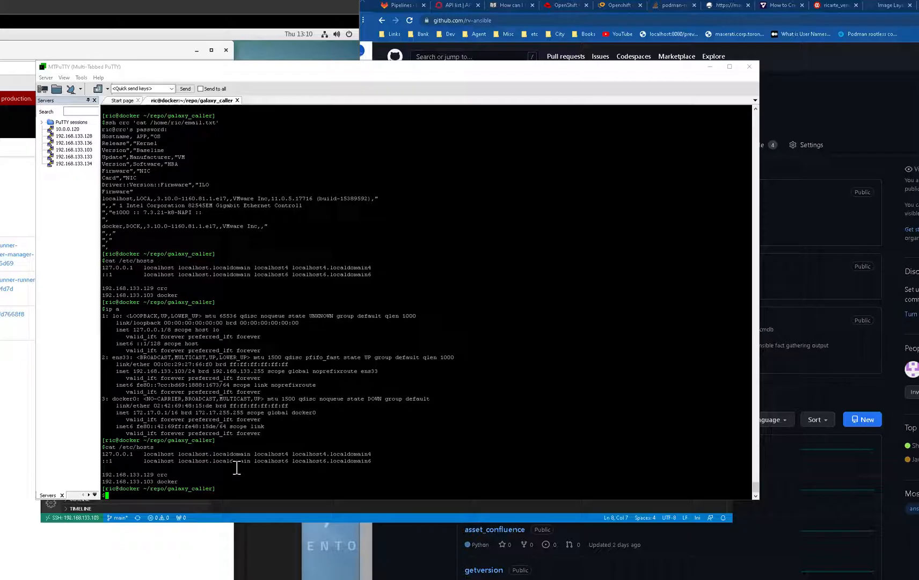
text(history)
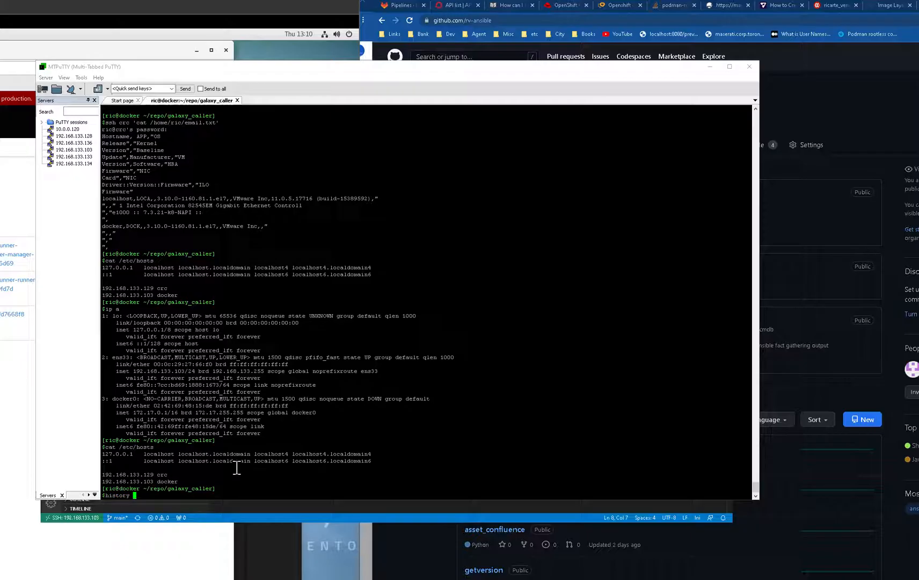
text(50)
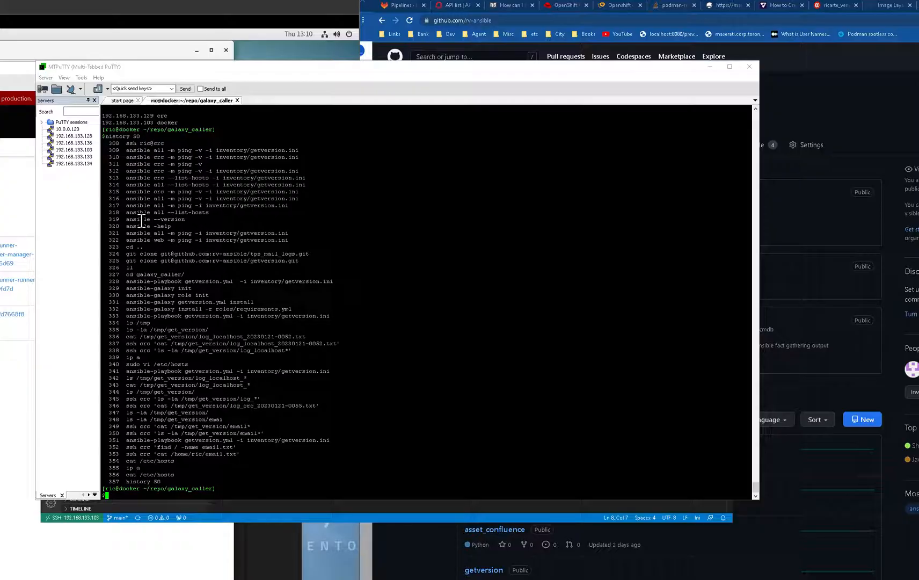
double_click(164, 213)
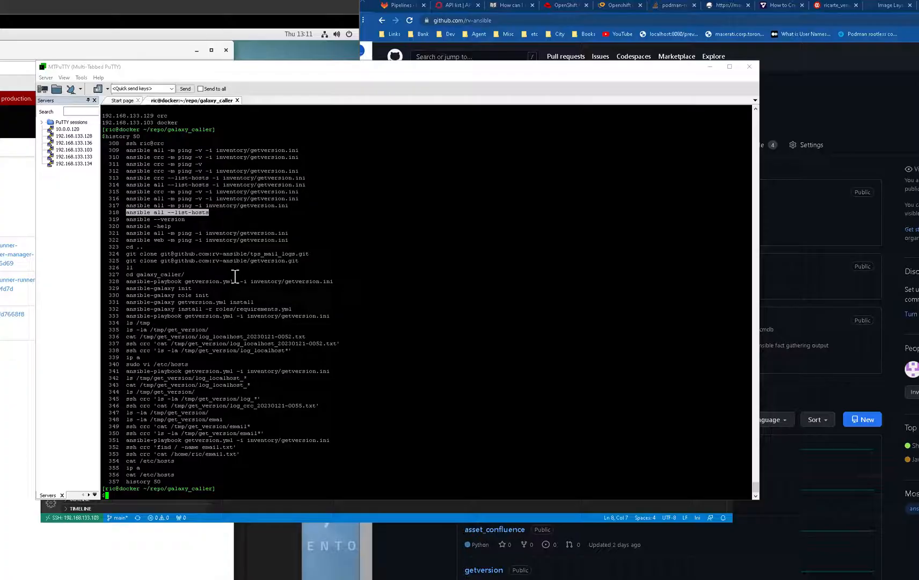
mouse_move(228, 266)
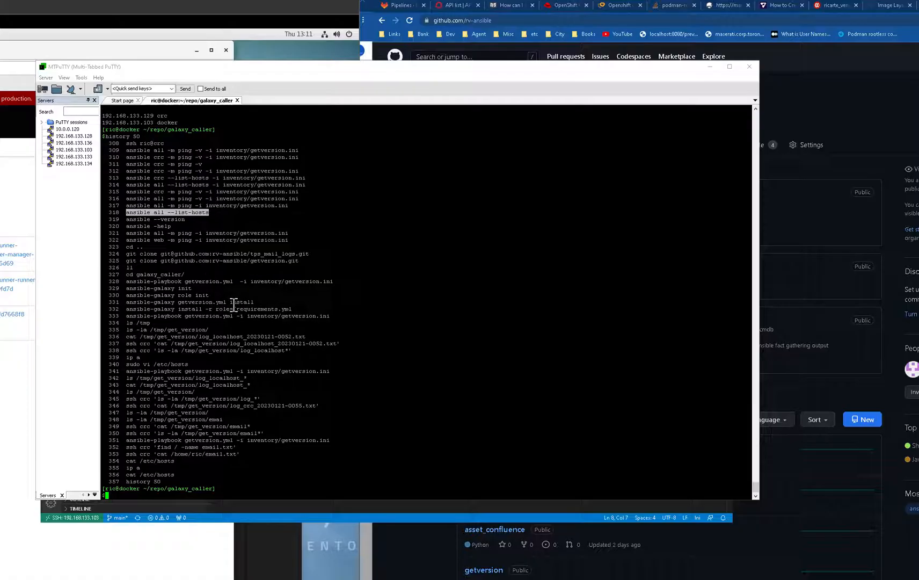
mouse_move(215, 249)
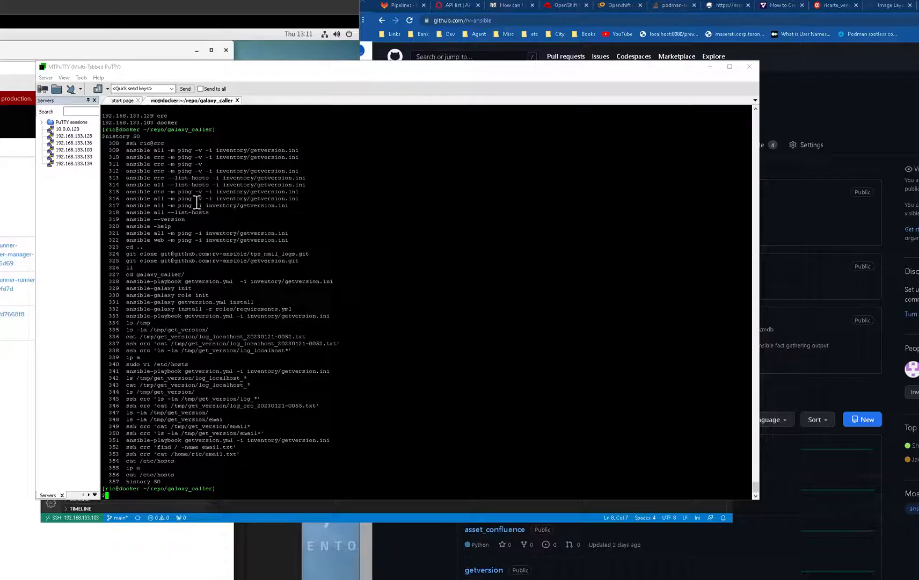
mouse_move(291, 314)
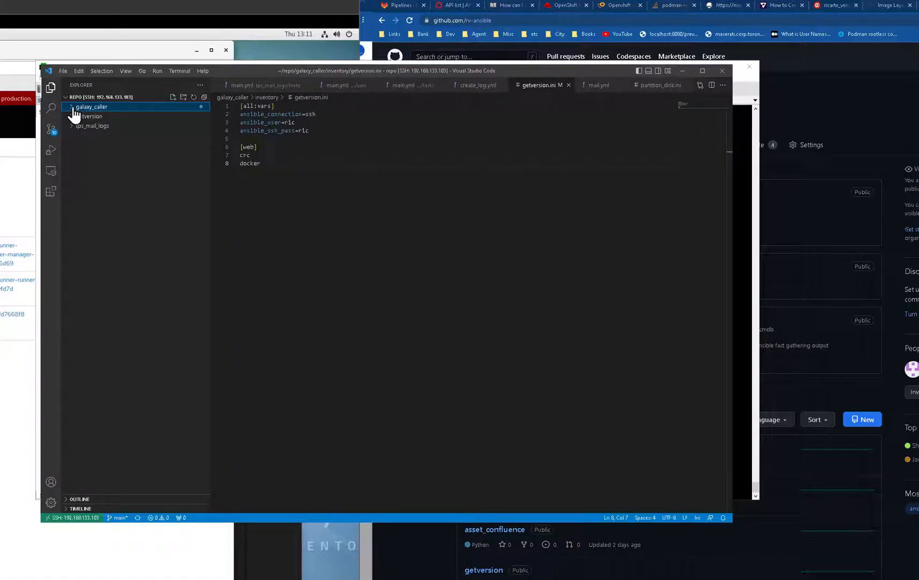
Step: Delete the crc, docker and localhost log_*.txt files from galaxy_caller
click(91, 107)
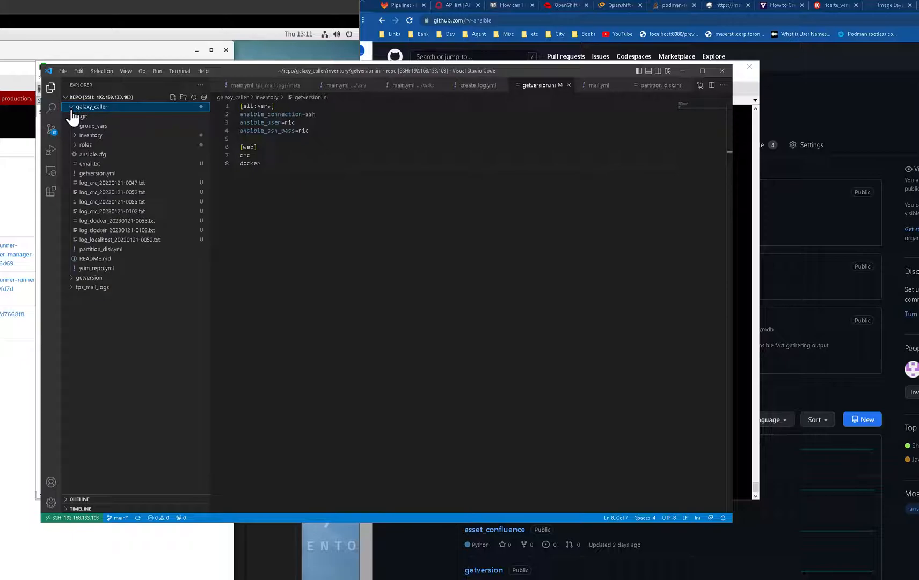
click(112, 183)
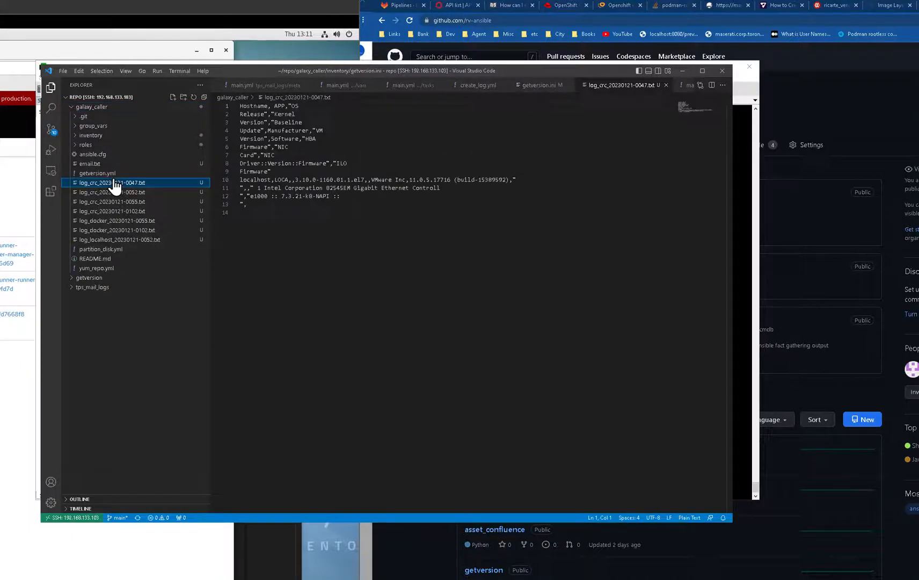
click(120, 240)
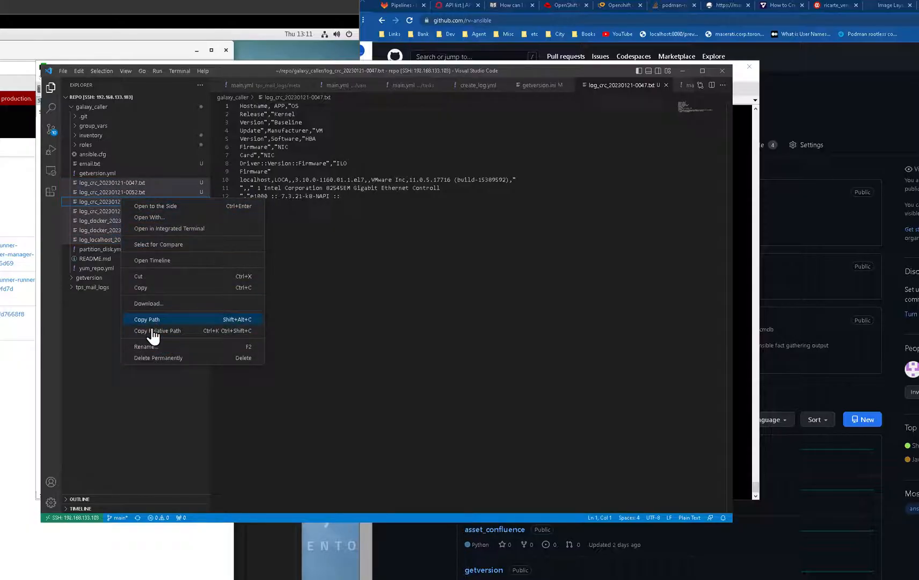
click(158, 357)
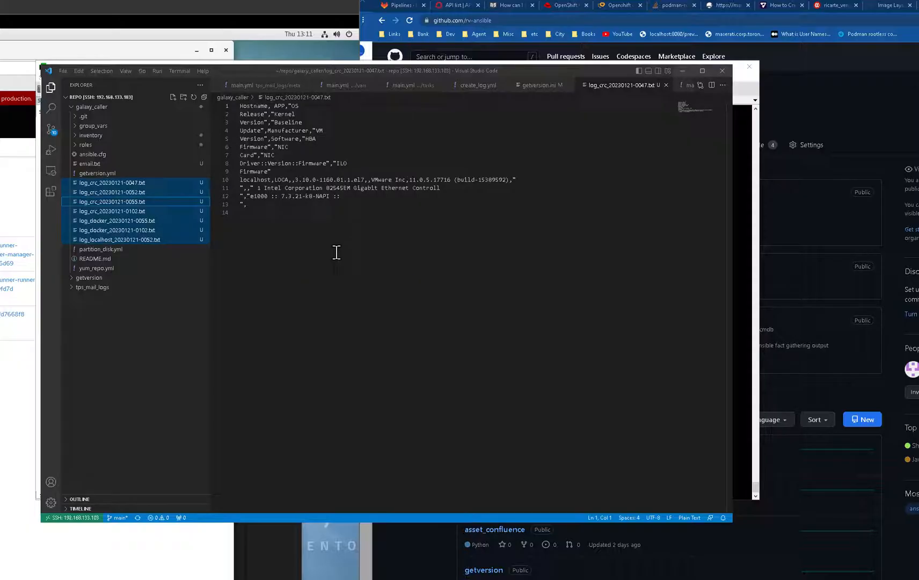
click(91, 135)
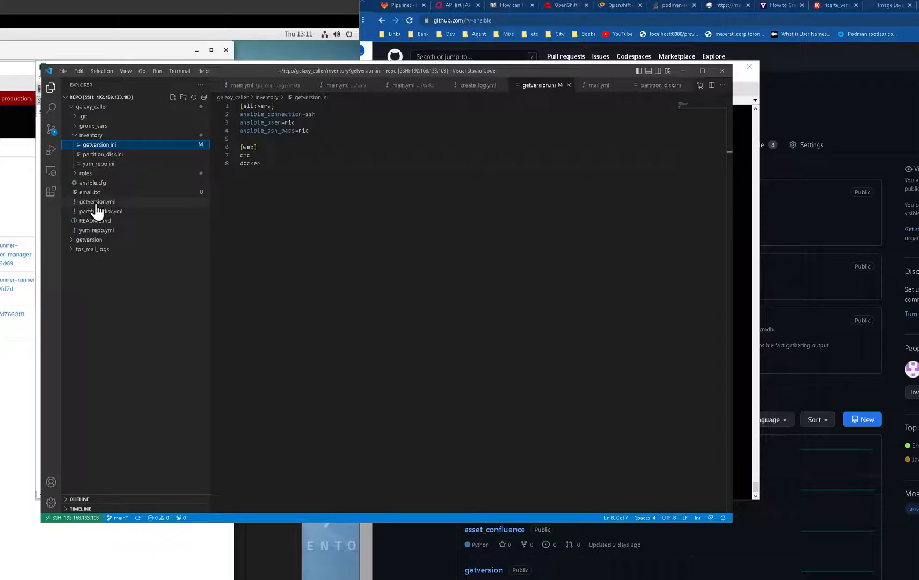
Step: Open getversion.yml and then roles/requirements.yml
click(96, 201)
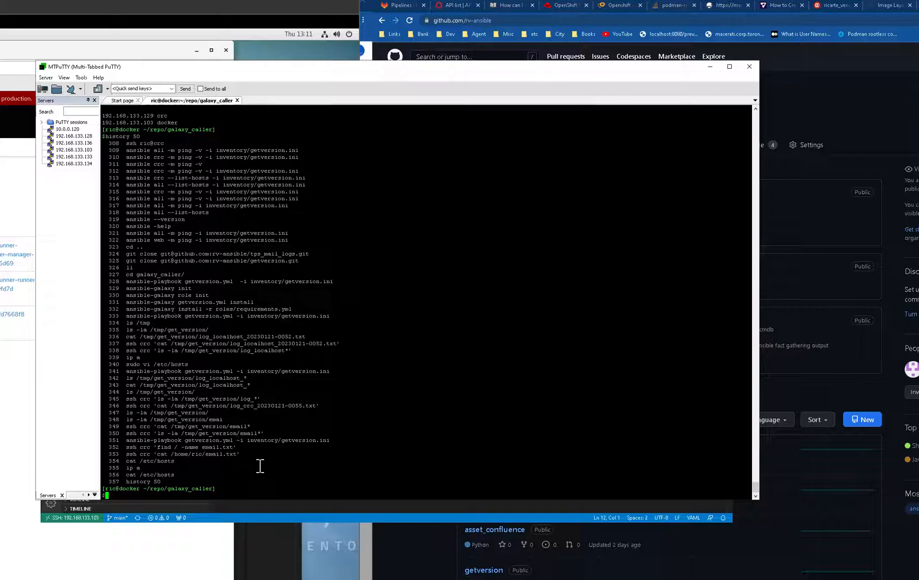
text(ansible-galaxy install -r roles/requirements.yml)
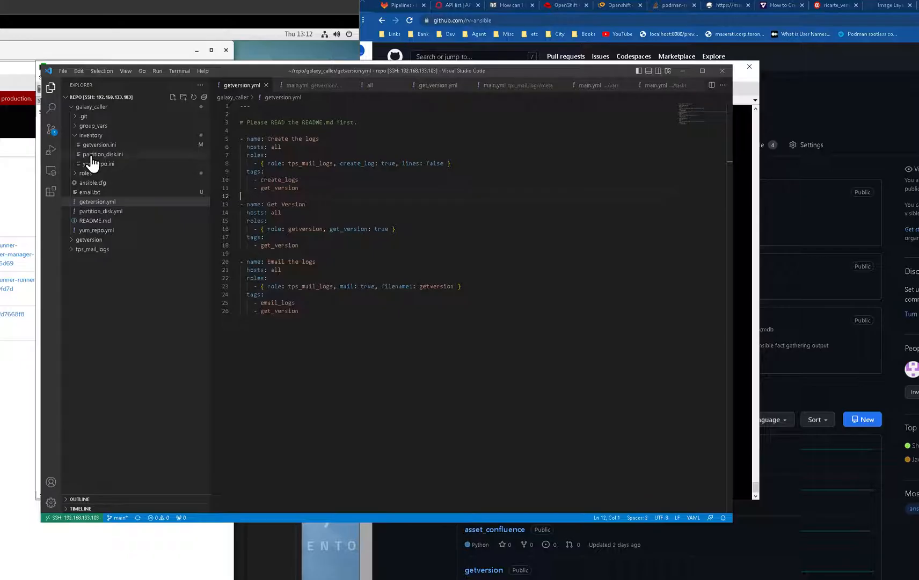
click(104, 182)
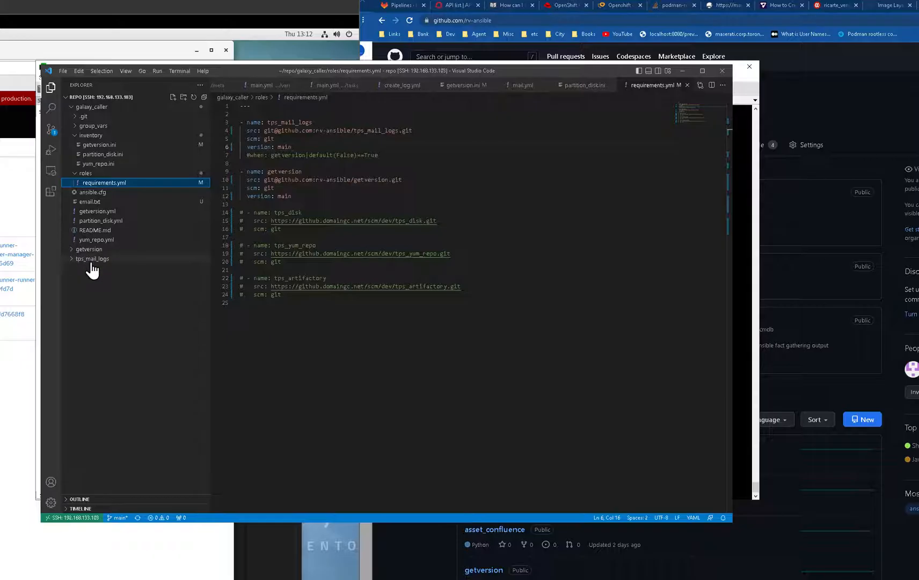
mouse_move(91, 258)
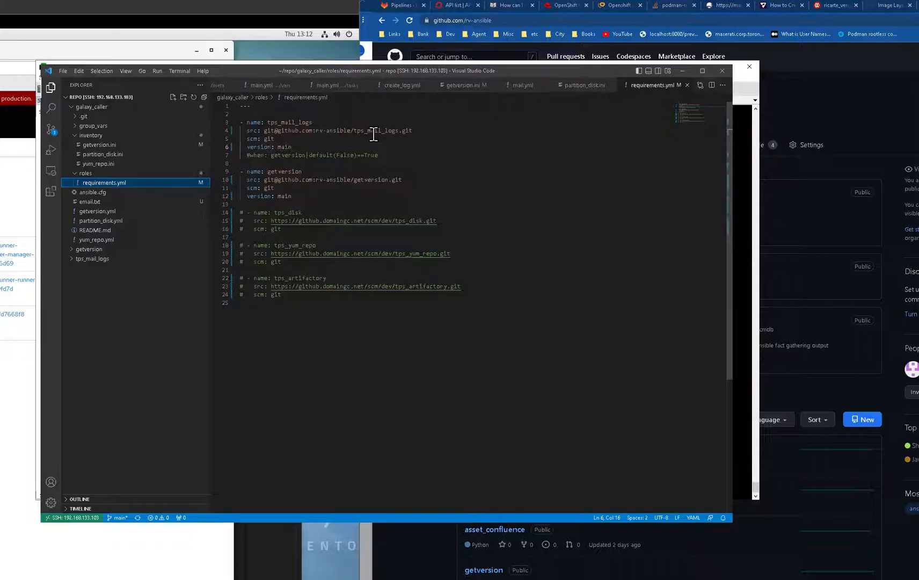
mouse_move(299, 246)
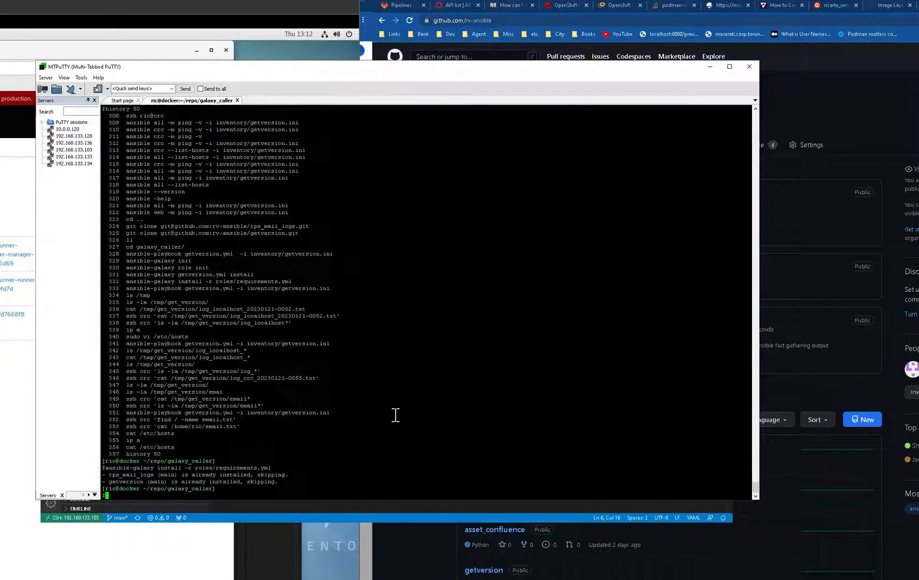
mouse_move(287, 435)
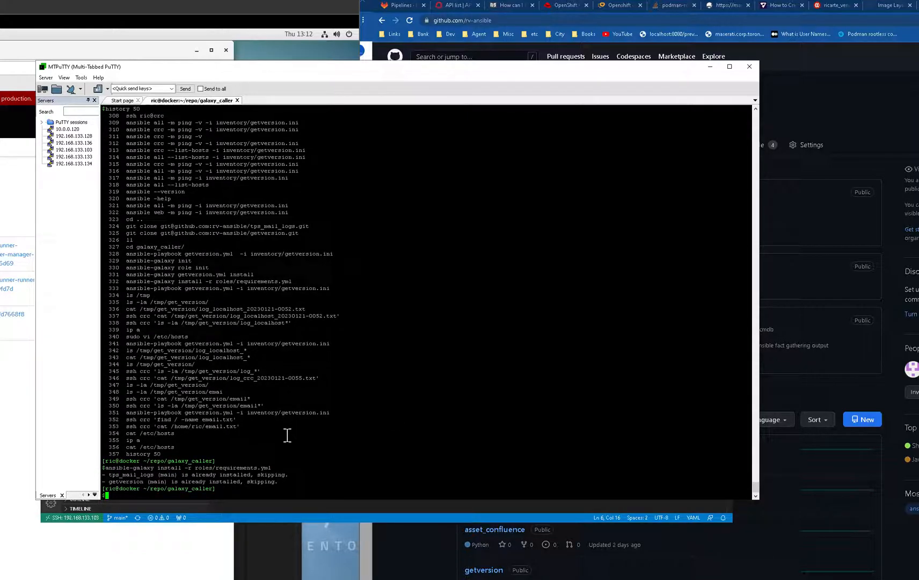
mouse_move(302, 477)
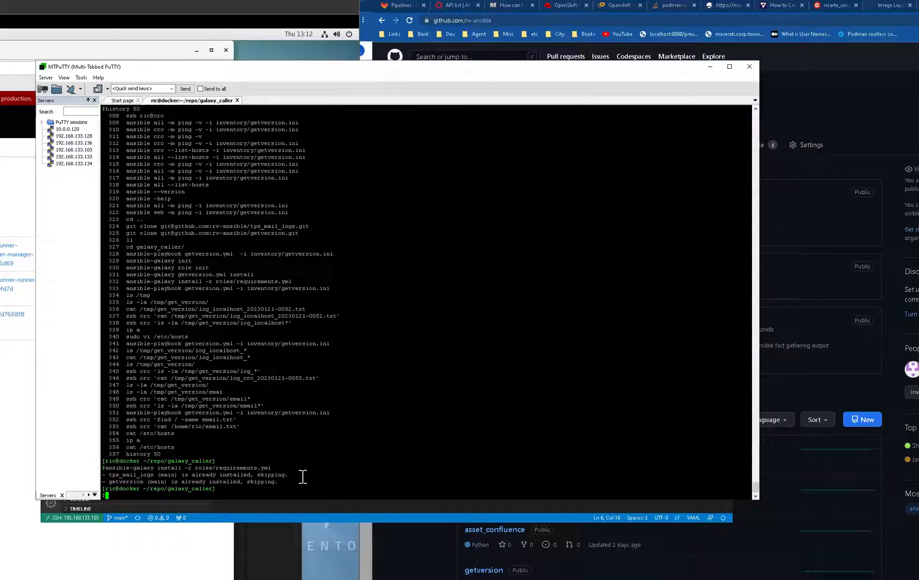
mouse_move(352, 162)
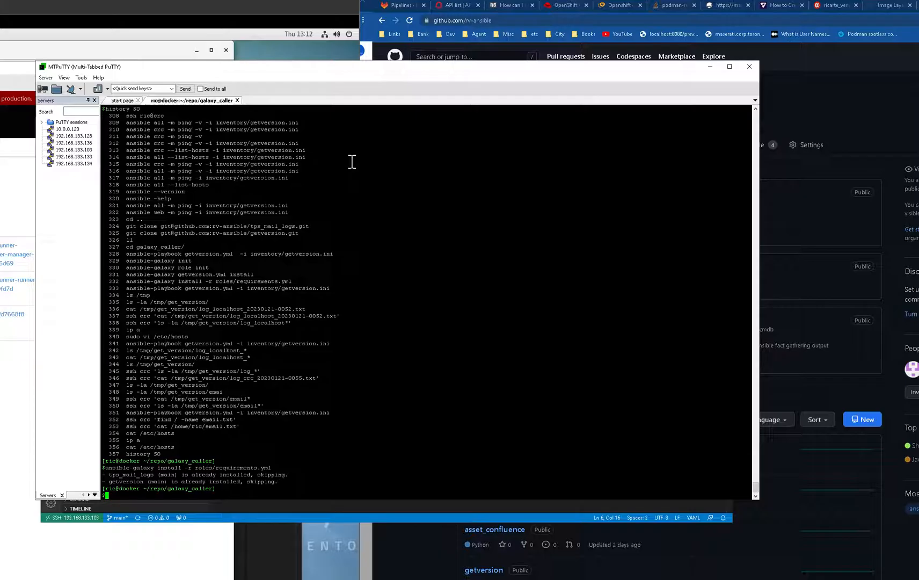
mouse_move(205, 256)
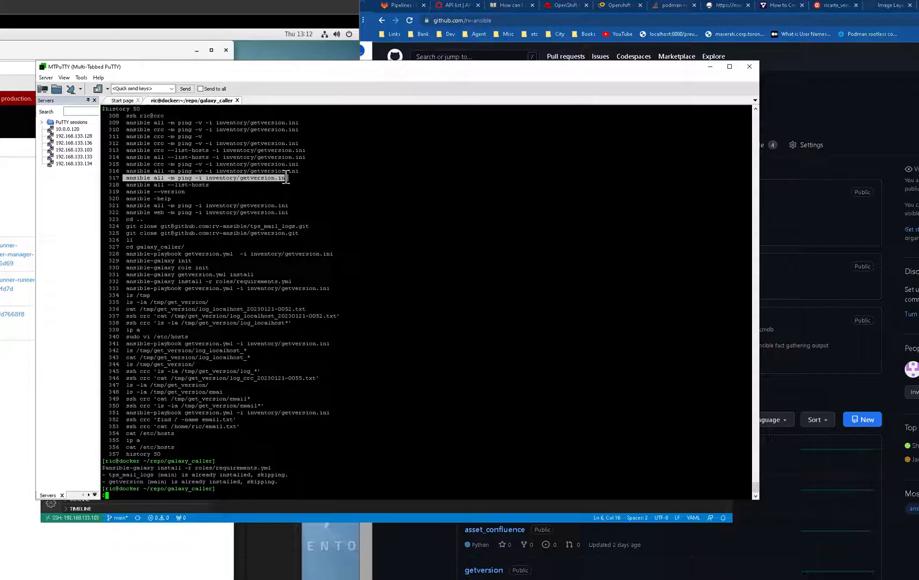
Step: Ping all hosts with 'ansible all -m ping -i inventory/getversion.ini'
text(ansible all -m ping -i inventory/getversion.ini)
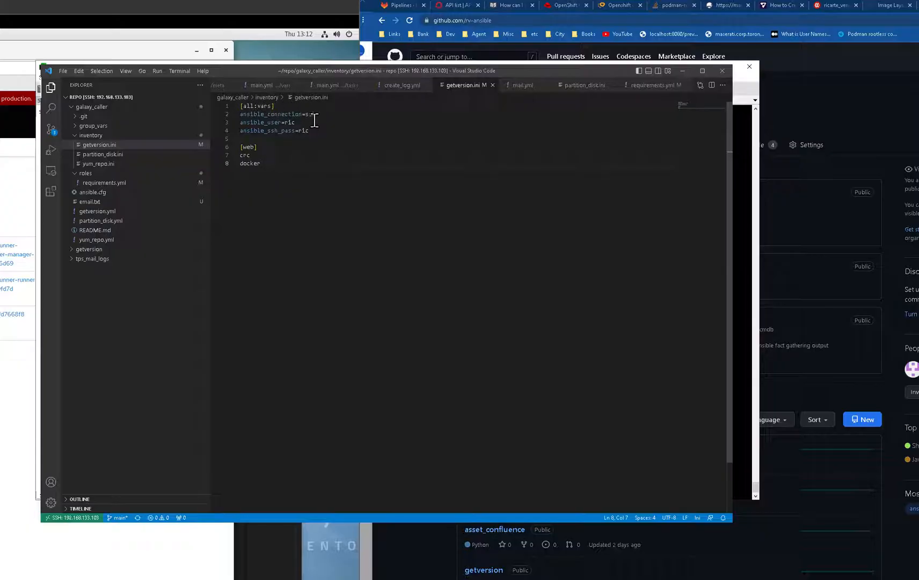
text(sh)
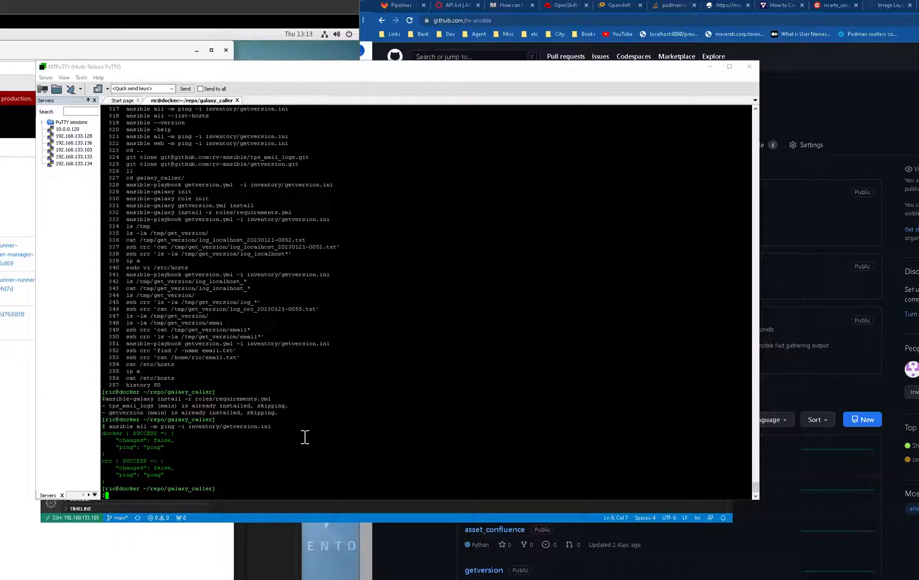
Step: Run 'ansible-playbook getversion.yml -i inventory/getversion.ini' and scroll through its output
text(history 50)
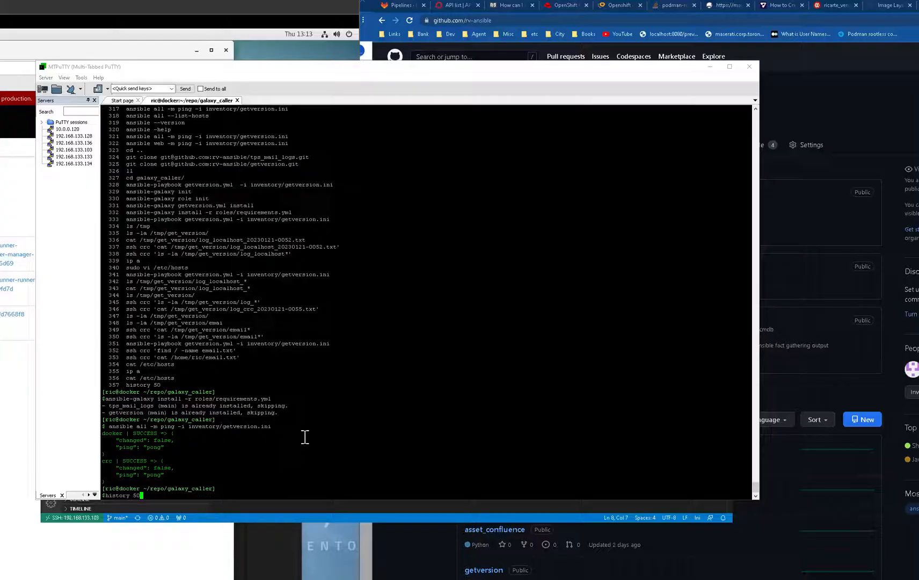
text(ansible-galaxy install -r roles/requirements.yml)
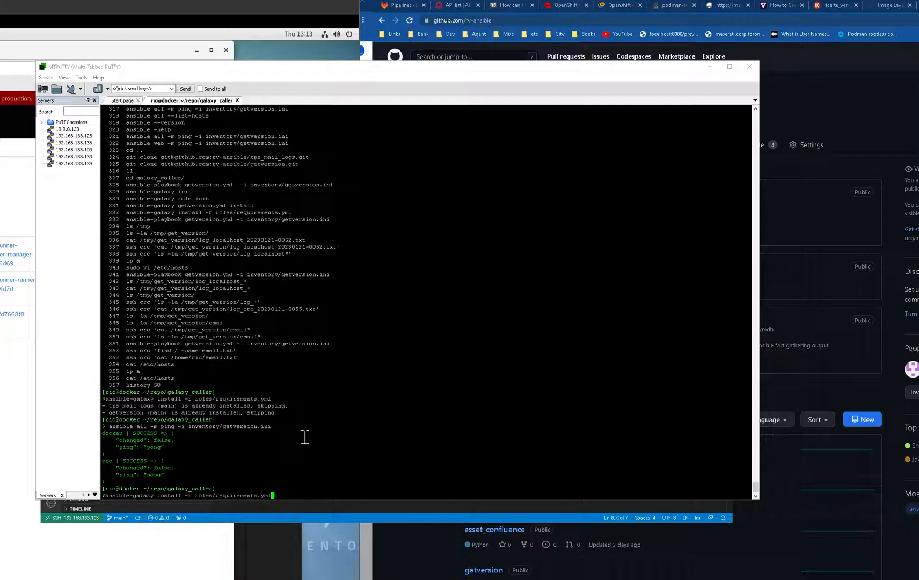
text(ansible-playbook getversion.yml -i inventory/getversion.ini)
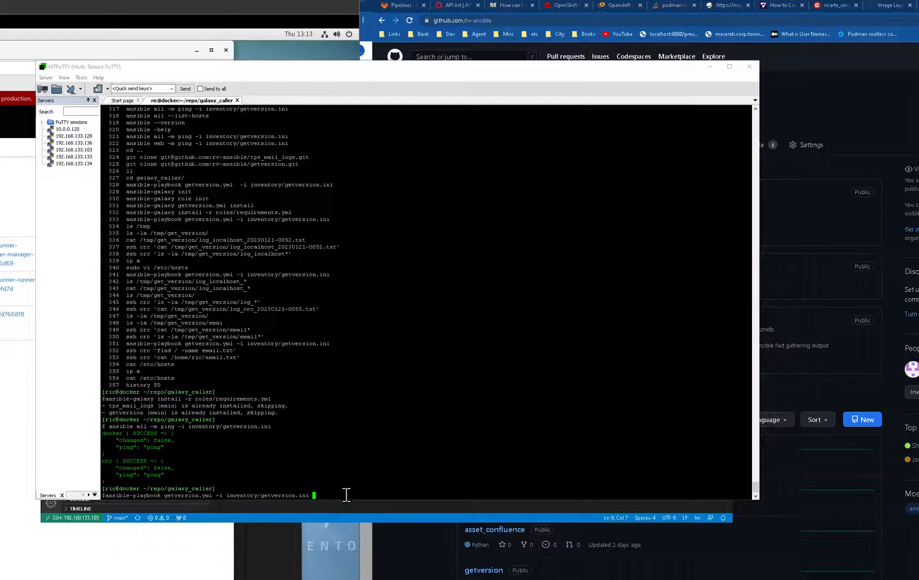
key(Return)
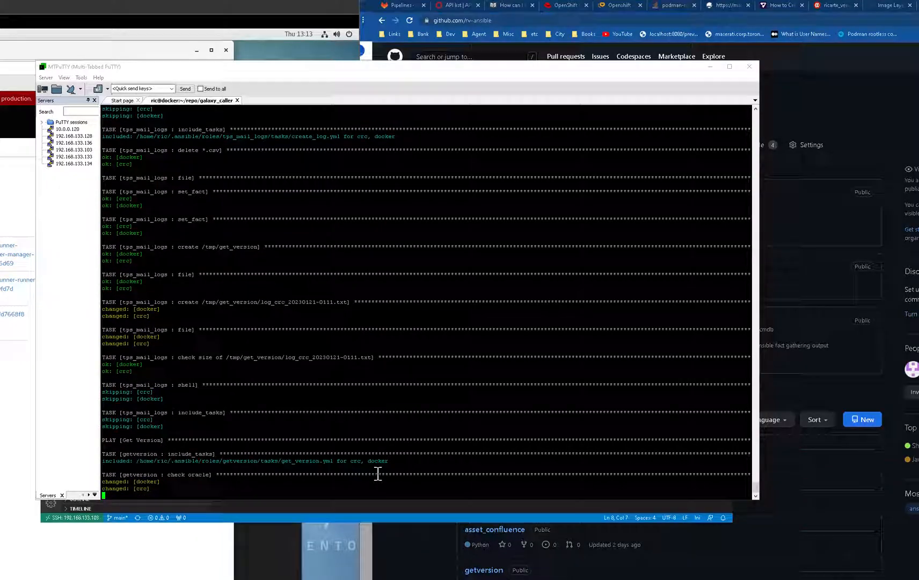
scroll(down, 3)
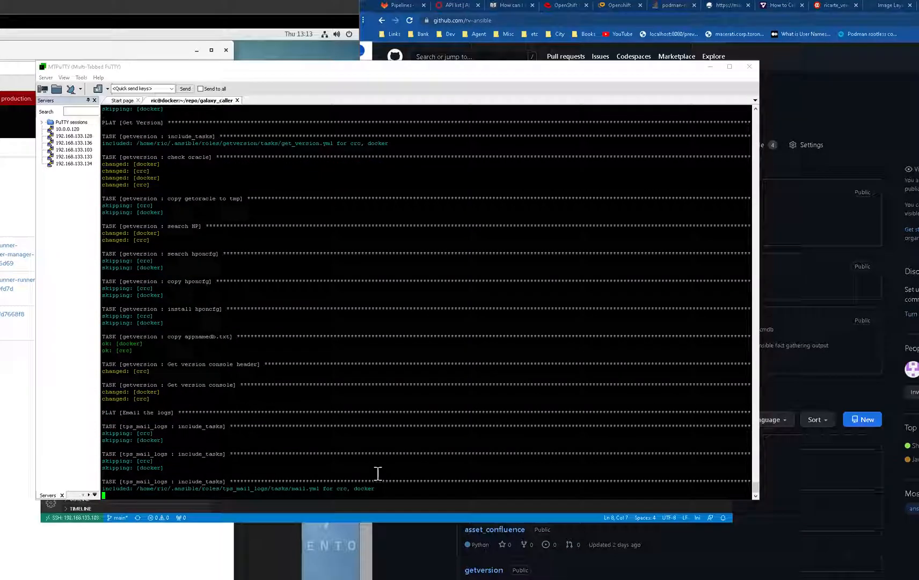
scroll(down, 3)
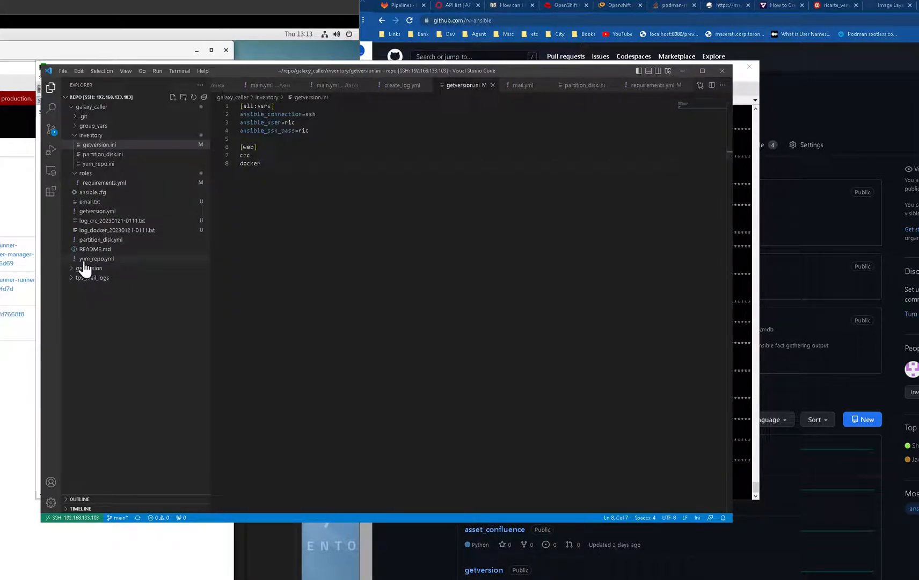
Step: Expand getversion > tasks and open get_version2.yml
click(89, 268)
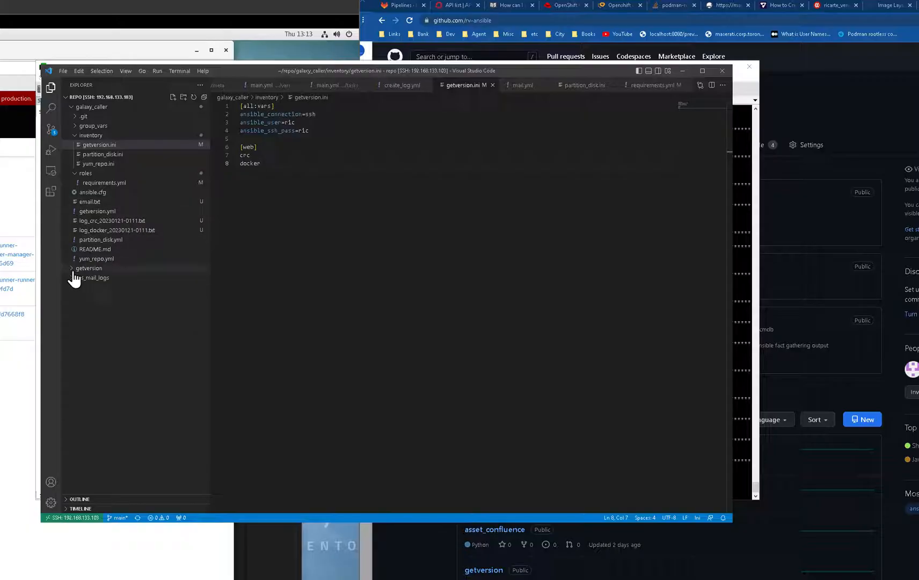
click(89, 268)
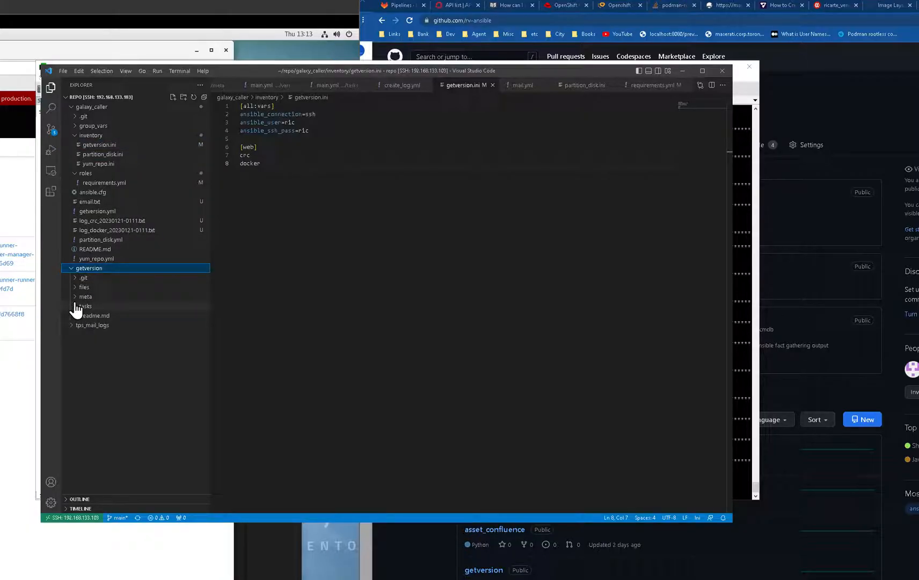
click(86, 305)
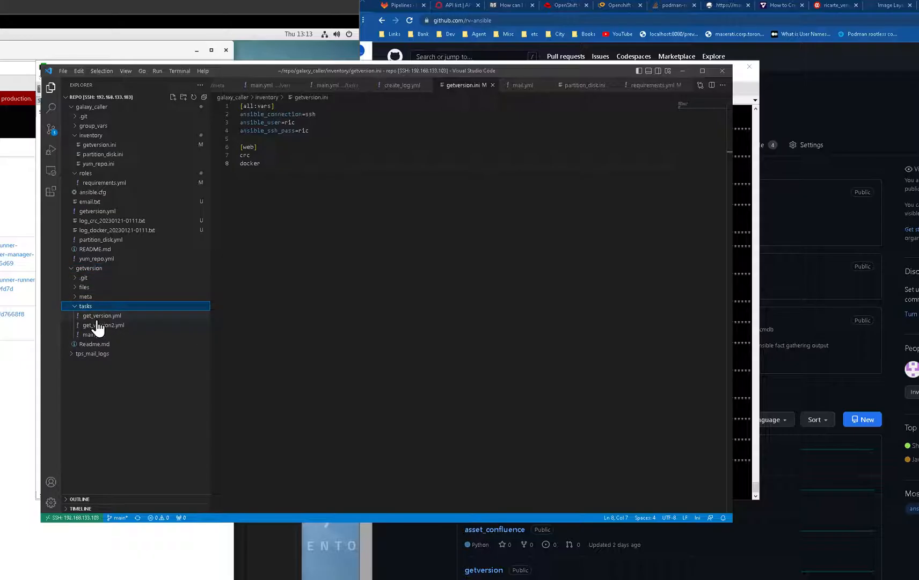
click(104, 325)
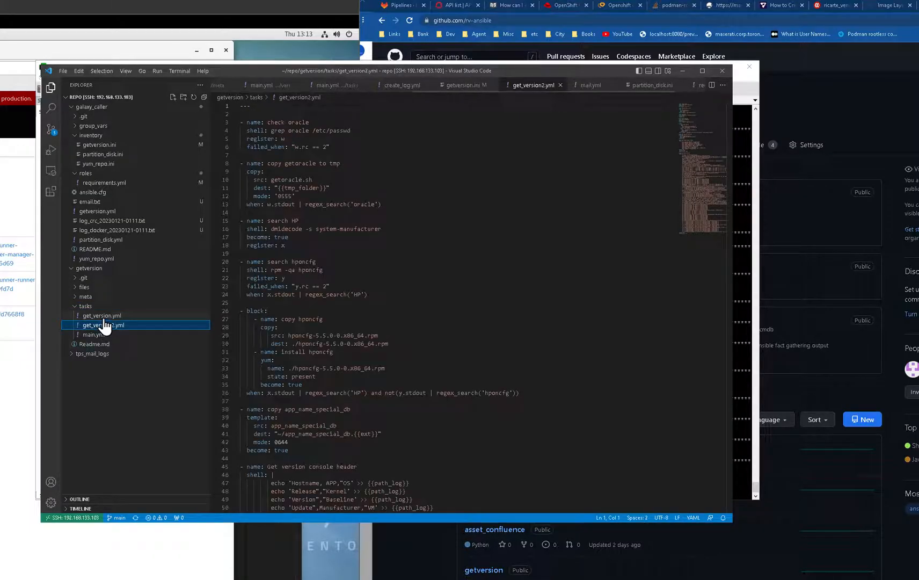
mouse_move(100, 325)
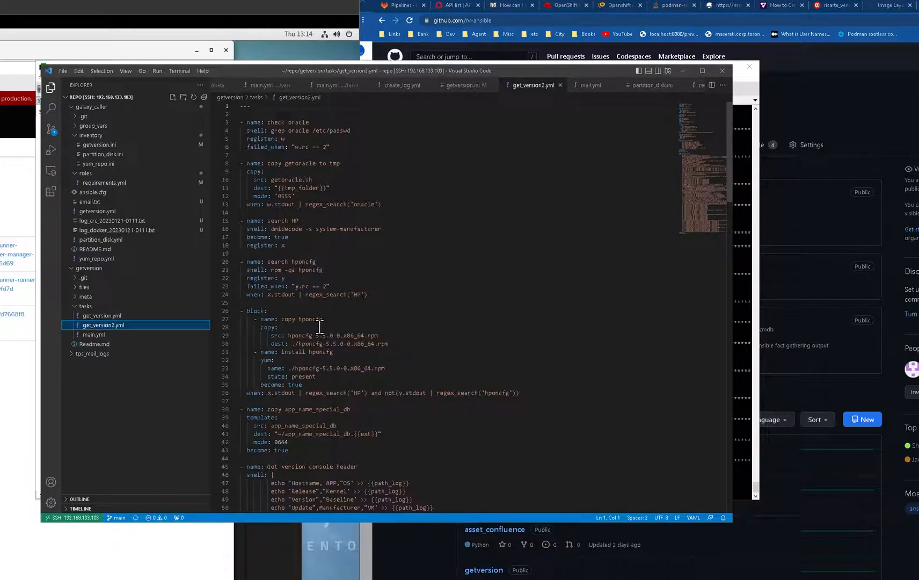
mouse_move(101, 316)
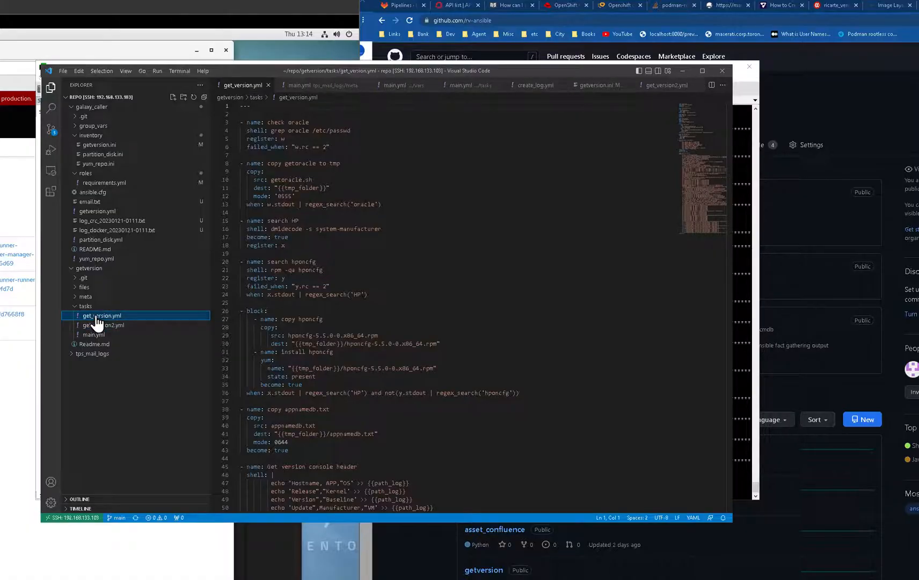
mouse_move(405, 244)
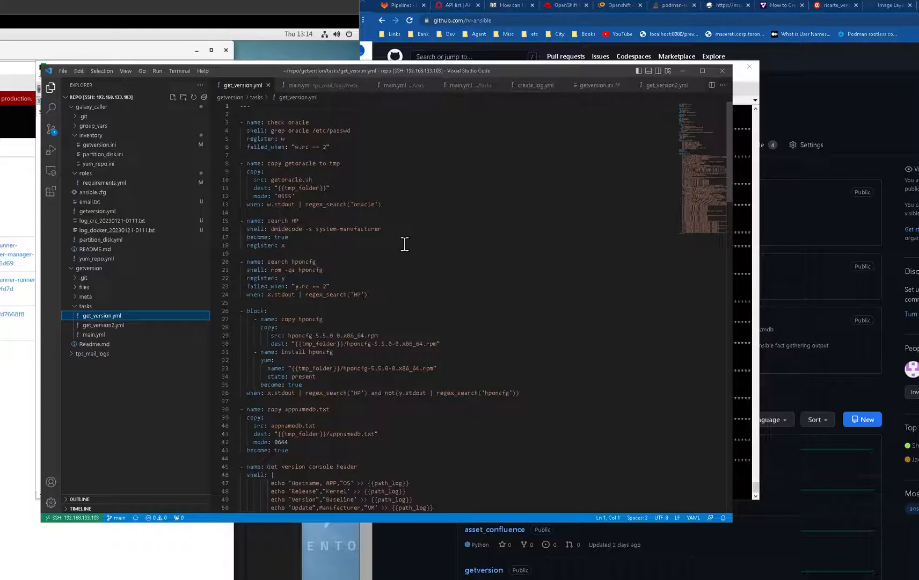
mouse_move(372, 260)
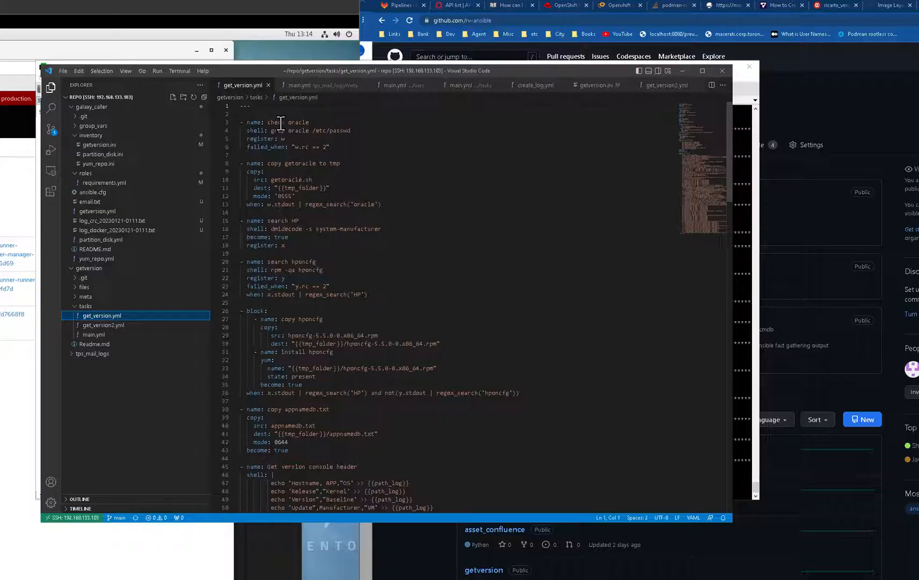
Step: Highlight the check oracle grep line and the HP/hponcfg search tasks
drag(298, 122, 309, 130)
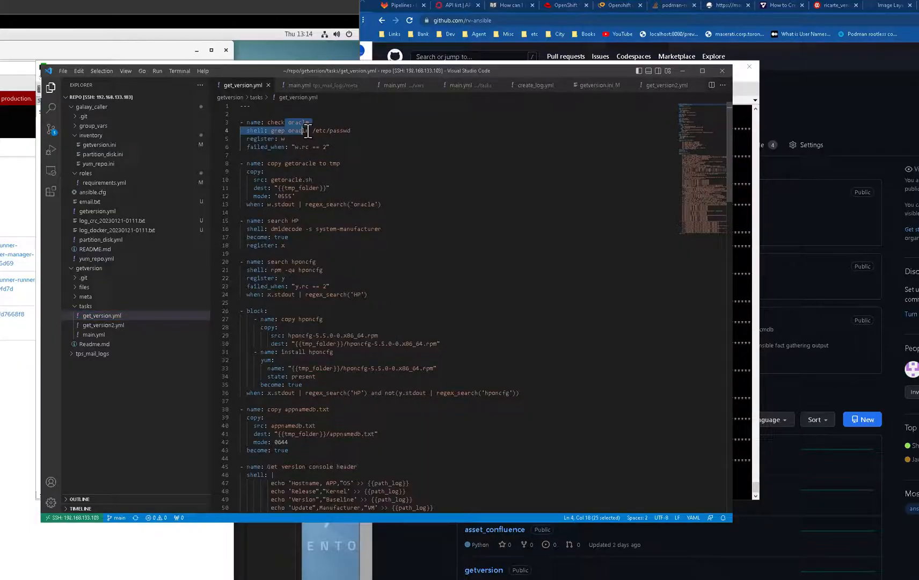
click(276, 228)
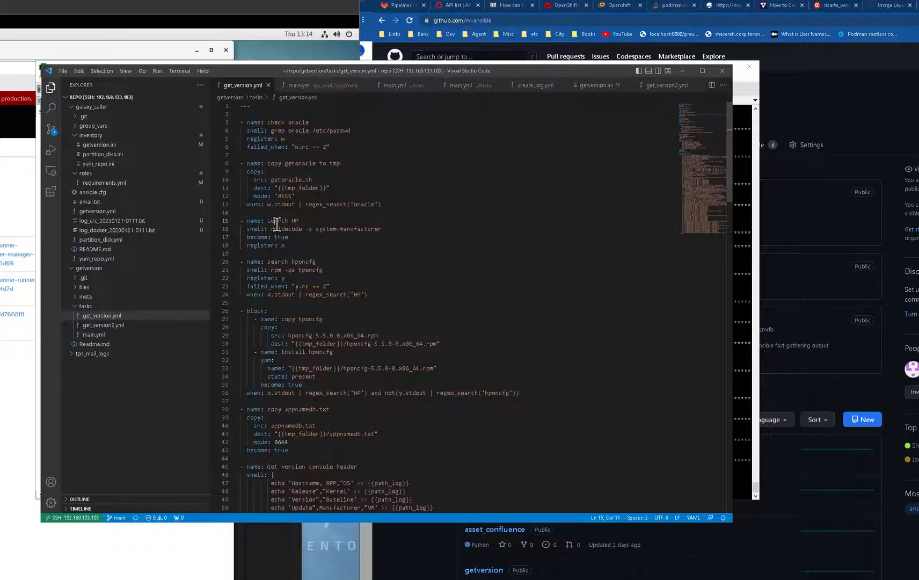
drag(273, 221, 328, 286)
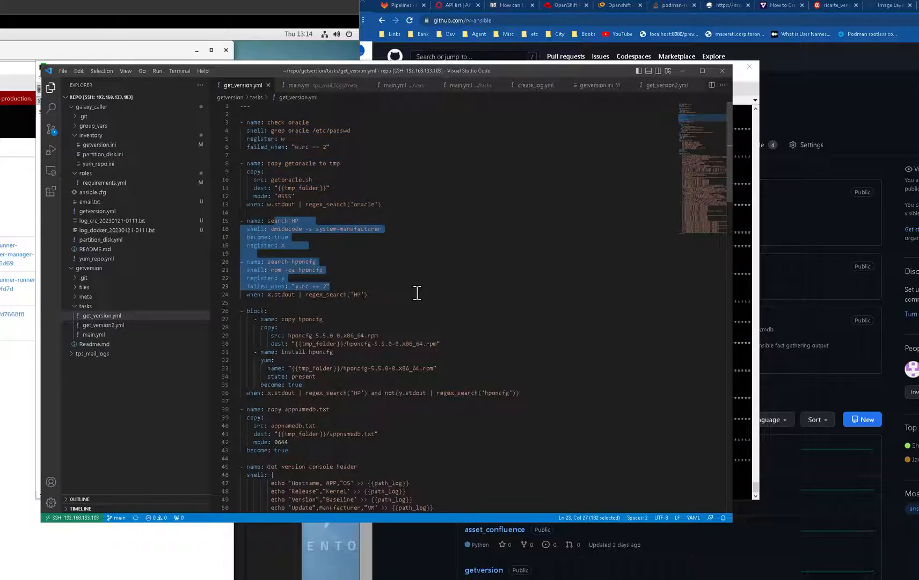
scroll(down, 3)
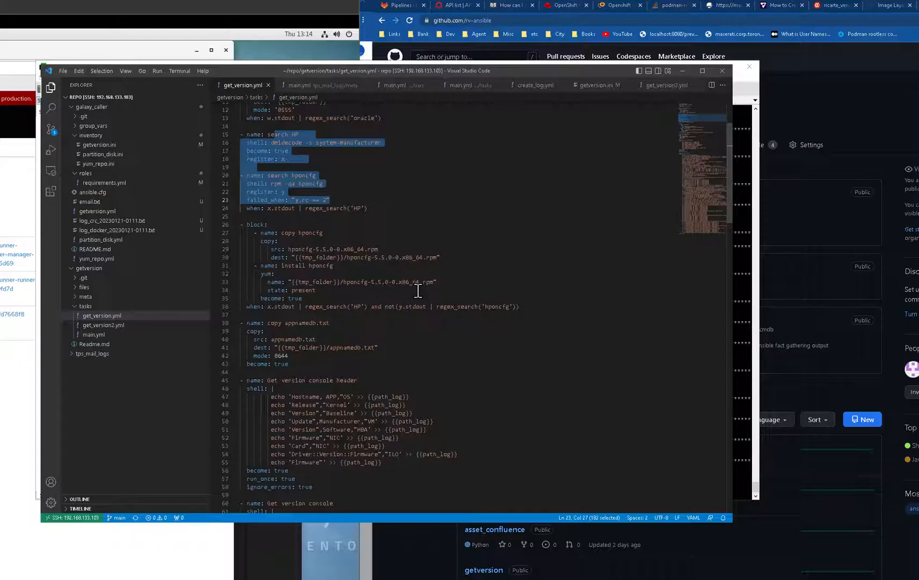
scroll(down, 3)
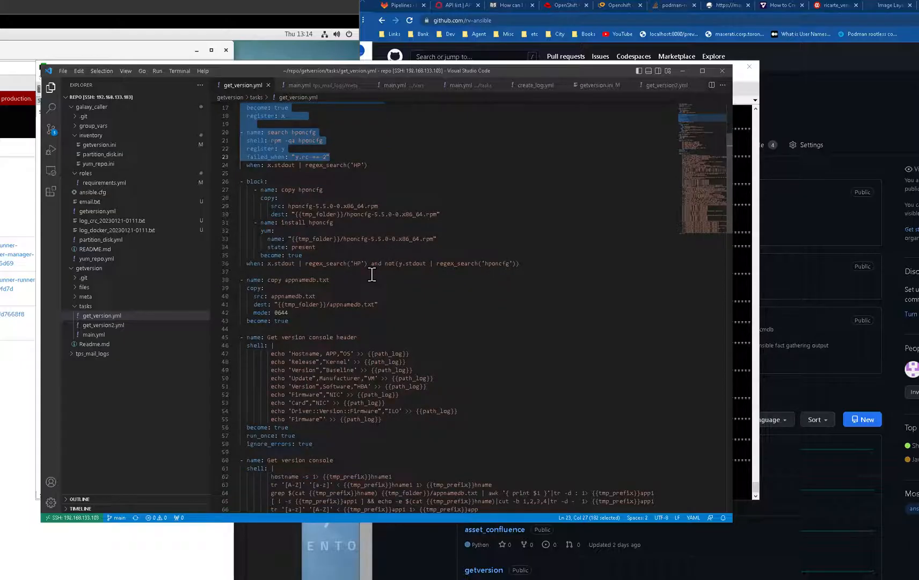
mouse_move(308, 285)
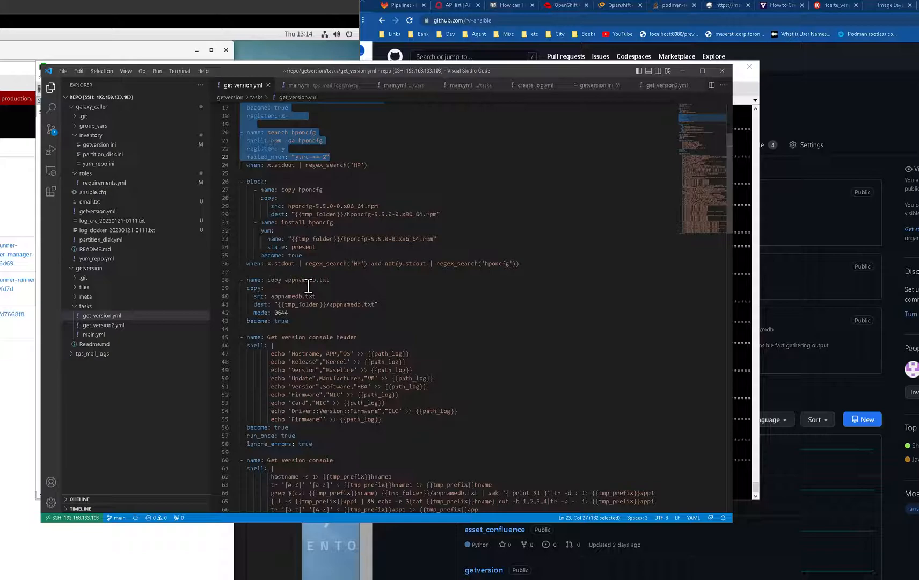
Step: Scroll through the remaining tasks, selecting the hostname command in the console task
scroll(down, 3)
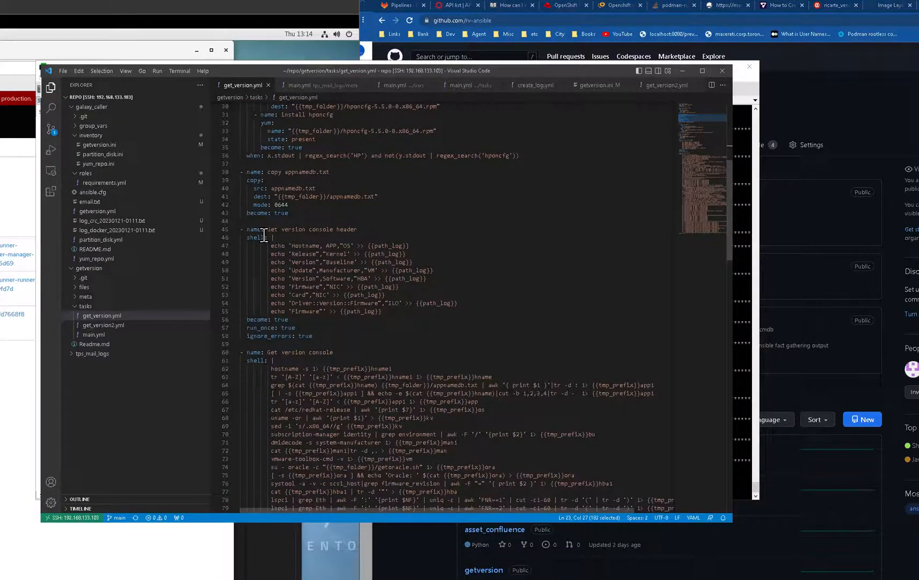
drag(264, 230, 400, 286)
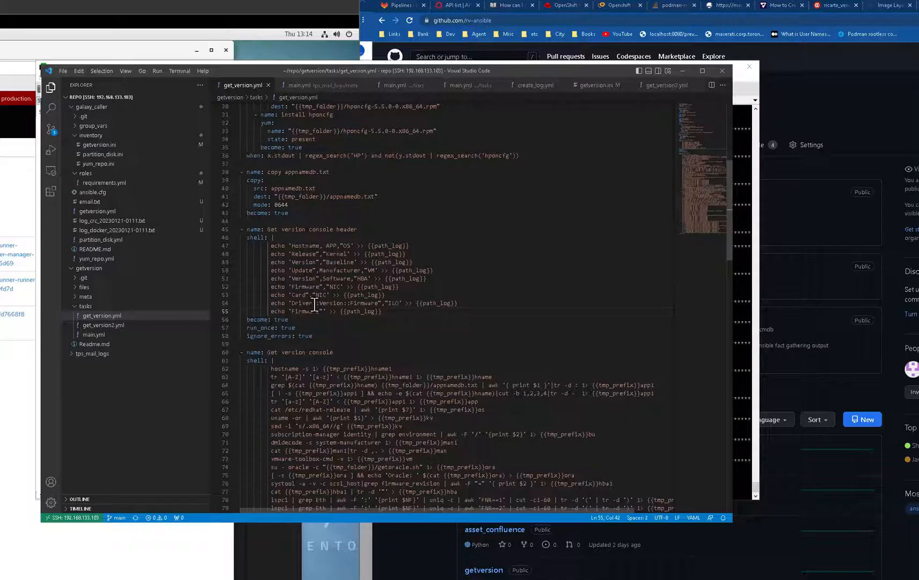
scroll(down, 3)
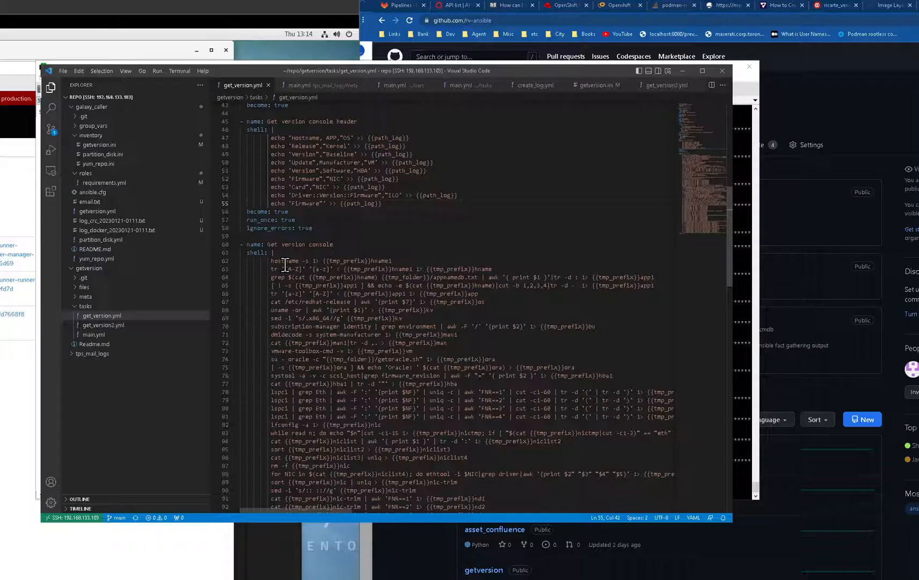
double_click(288, 261)
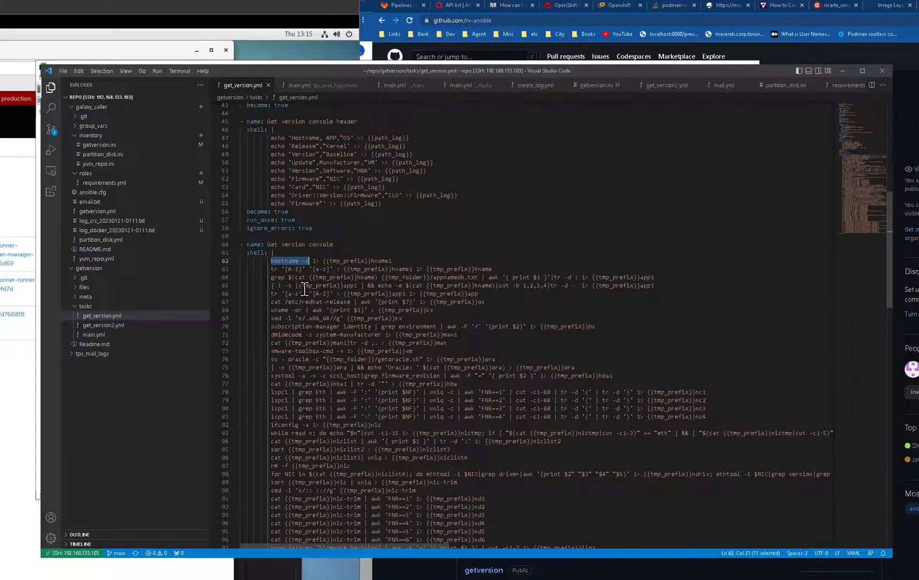
scroll(down, 3)
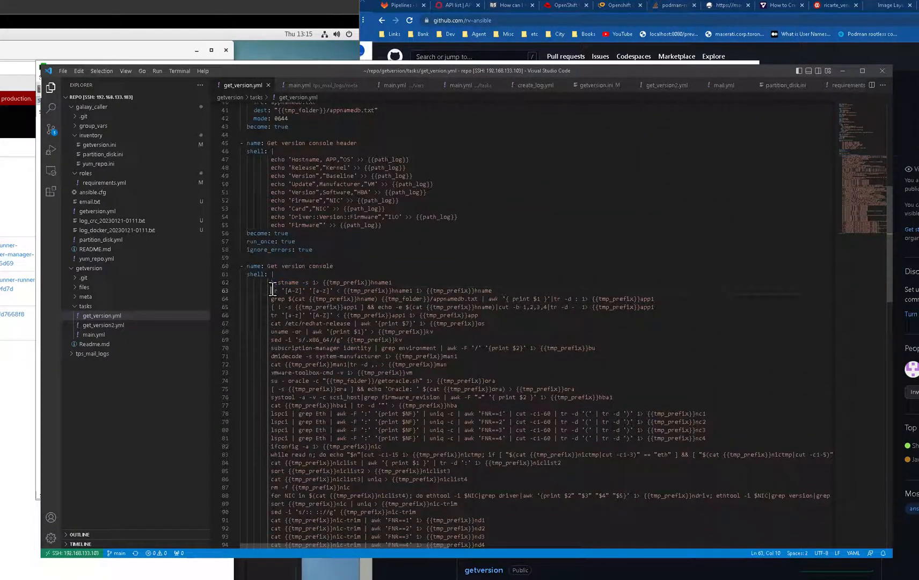
scroll(down, 3)
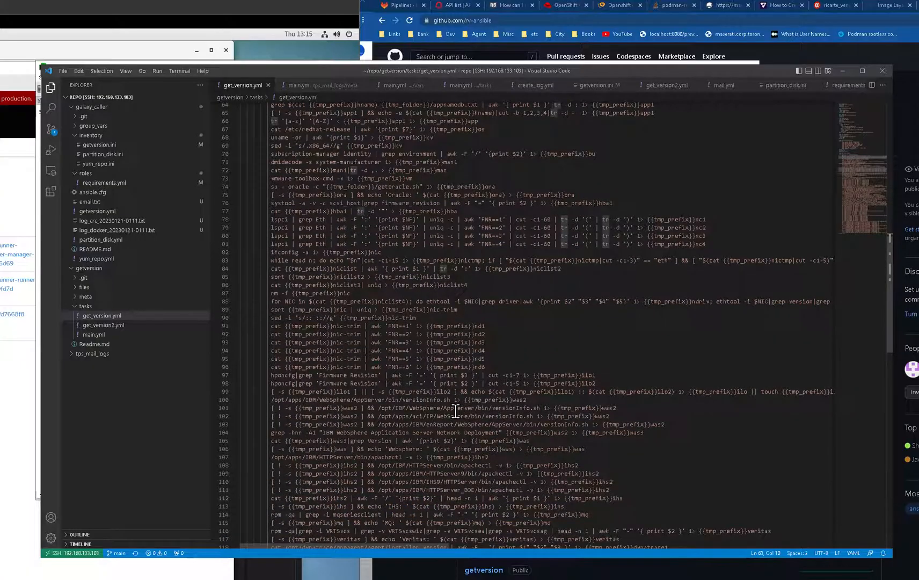
scroll(down, 3)
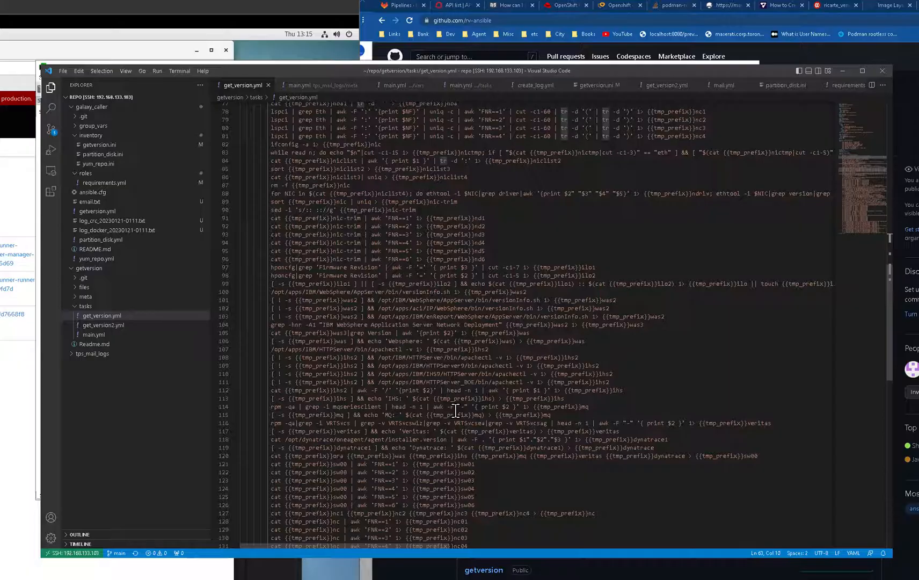
mouse_move(615, 218)
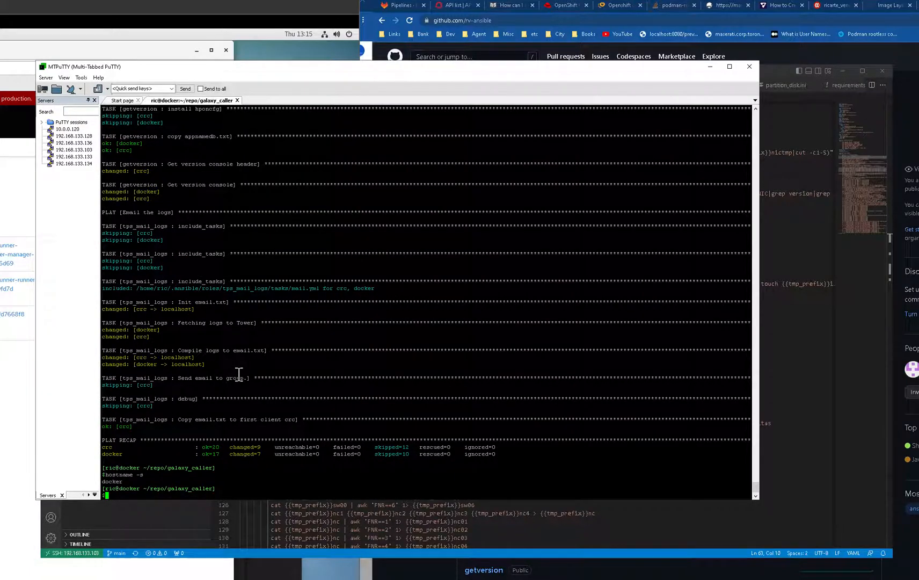
mouse_move(238, 476)
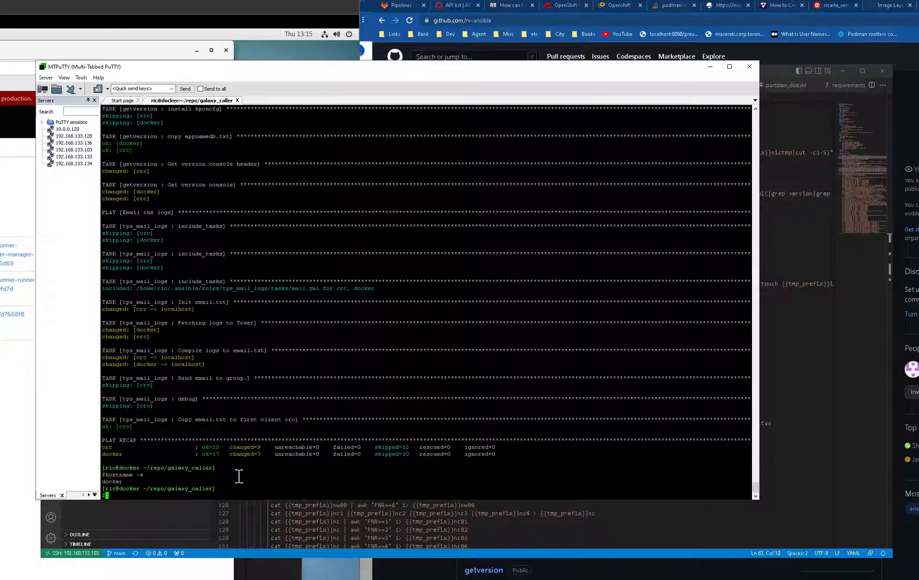
Step: Print crc's report over SSH with ssh crc 'cat /home/ric/email.txt'
text(ansible-playbook getversion.yml -i inventory/getversion.ini)
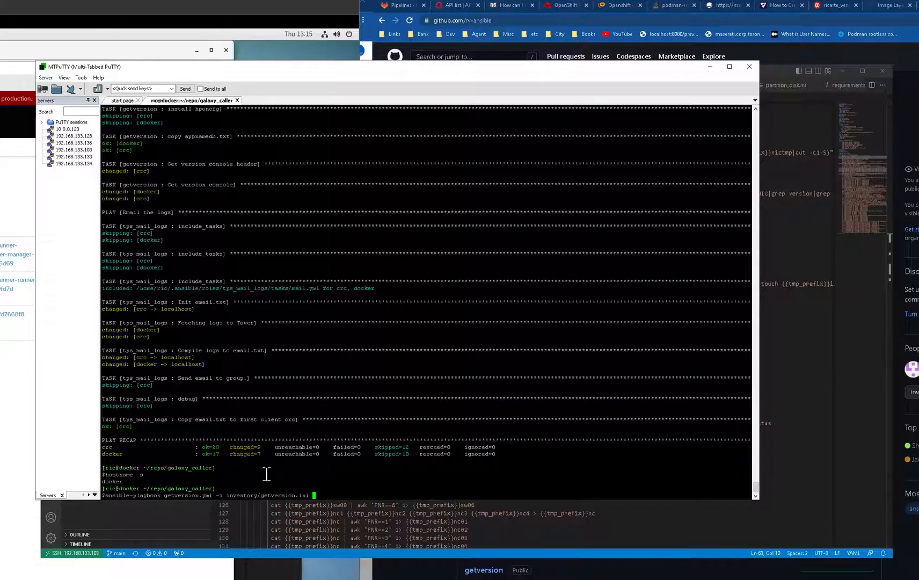
key(Enter)
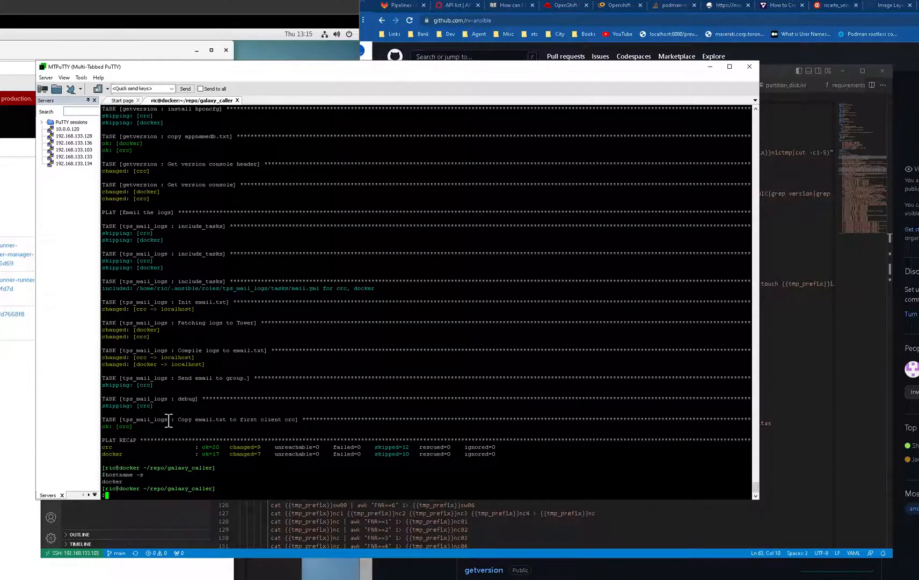
double_click(192, 419)
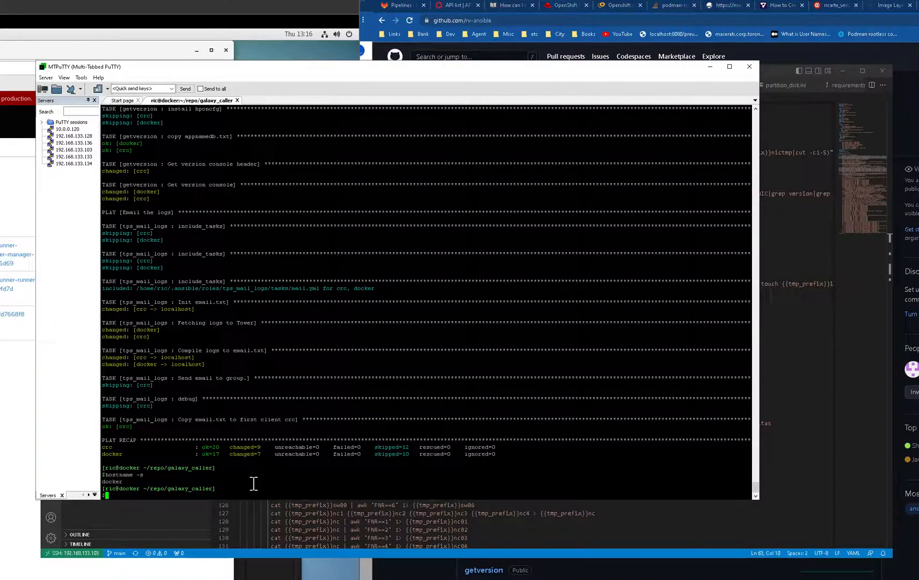
text(ansible-playbook getversion.yml -i inventory/getversion.ini)
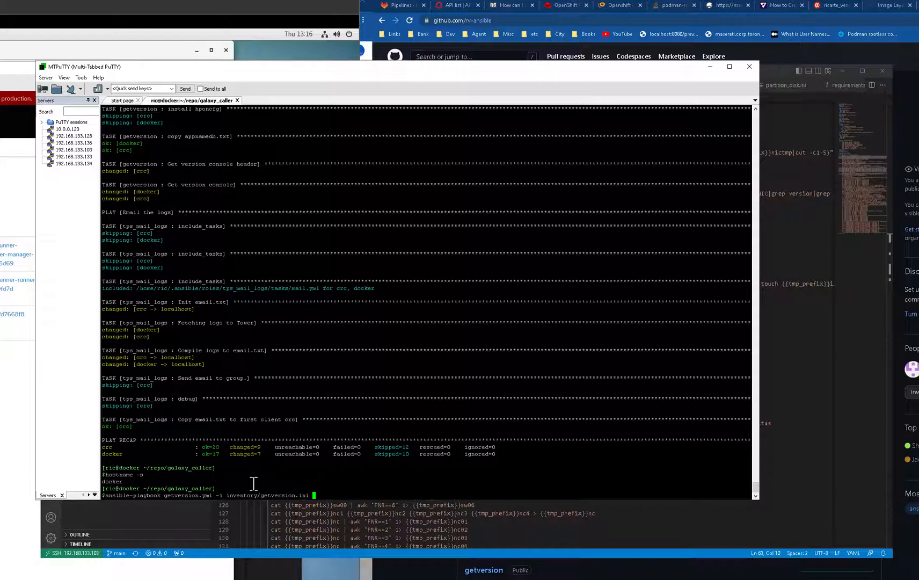
text(ansible all -m ping -i inventory/getversion.ini)
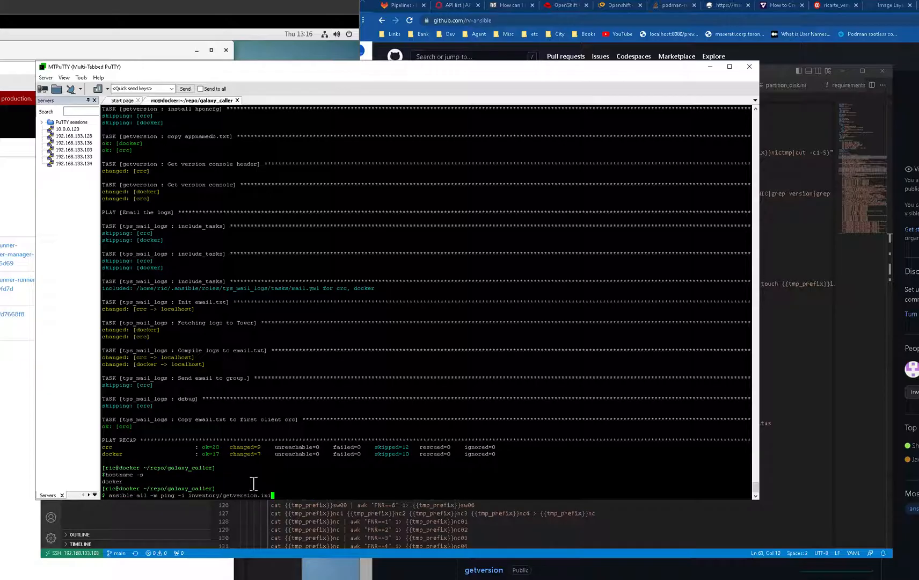
text(cat /etc/hosts)
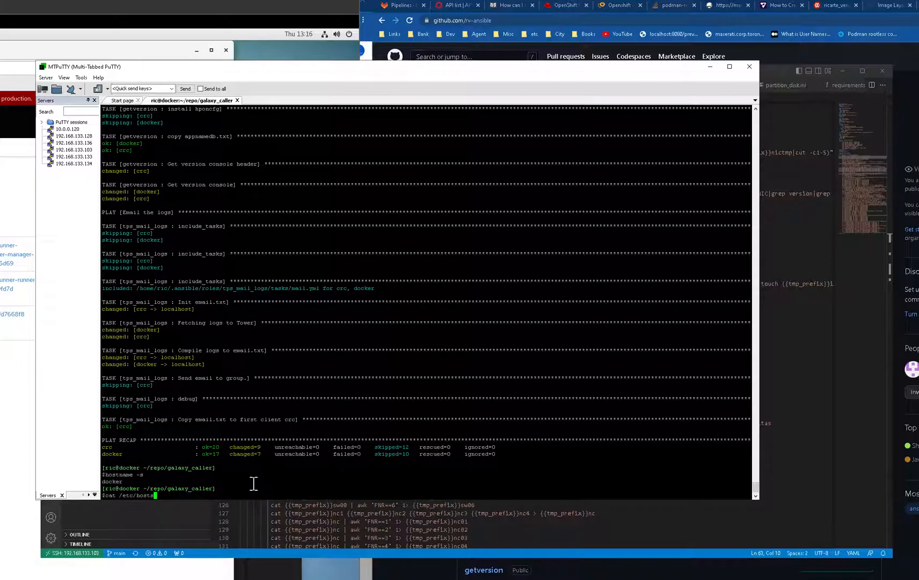
text(ansible-playbook getversion.yml -i inventory/getversion.ini)
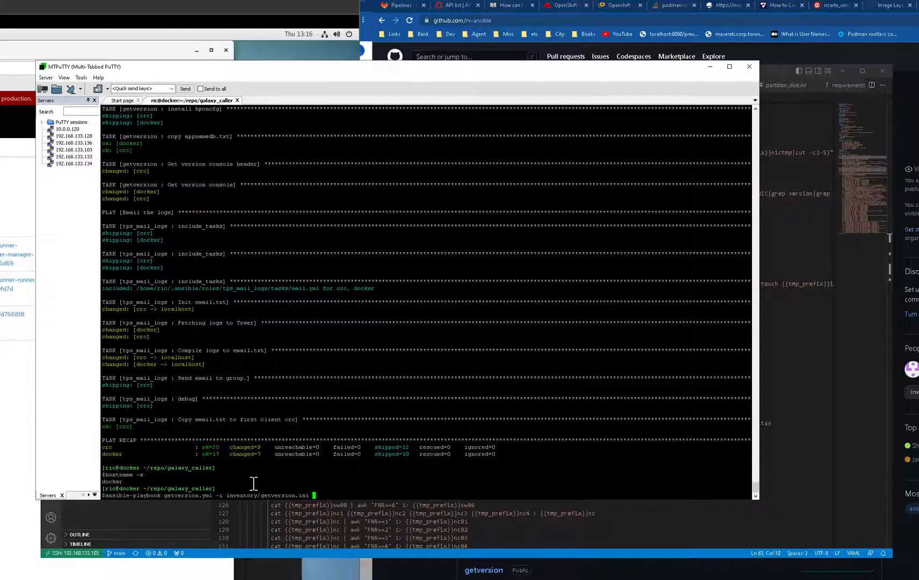
text(ssh crc 'find / -name email.txt)
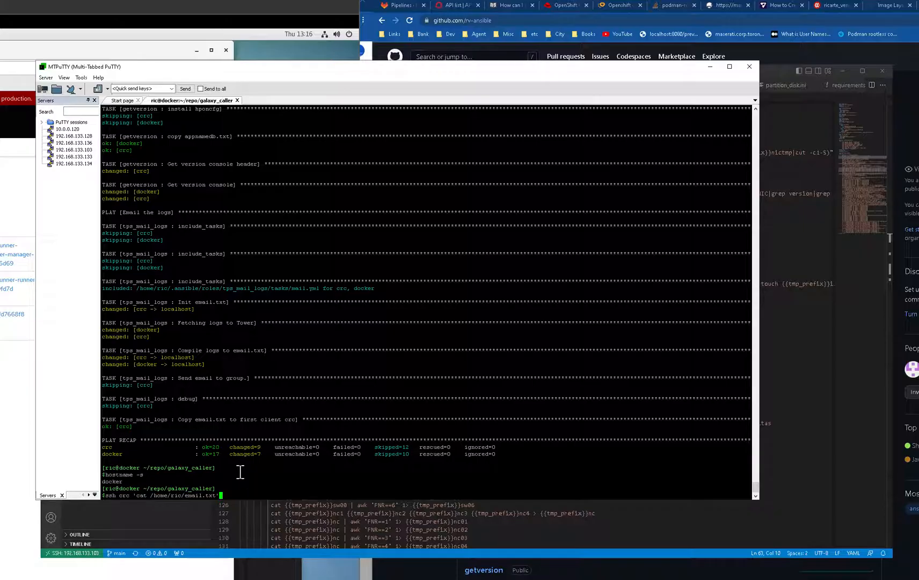
mouse_move(149, 452)
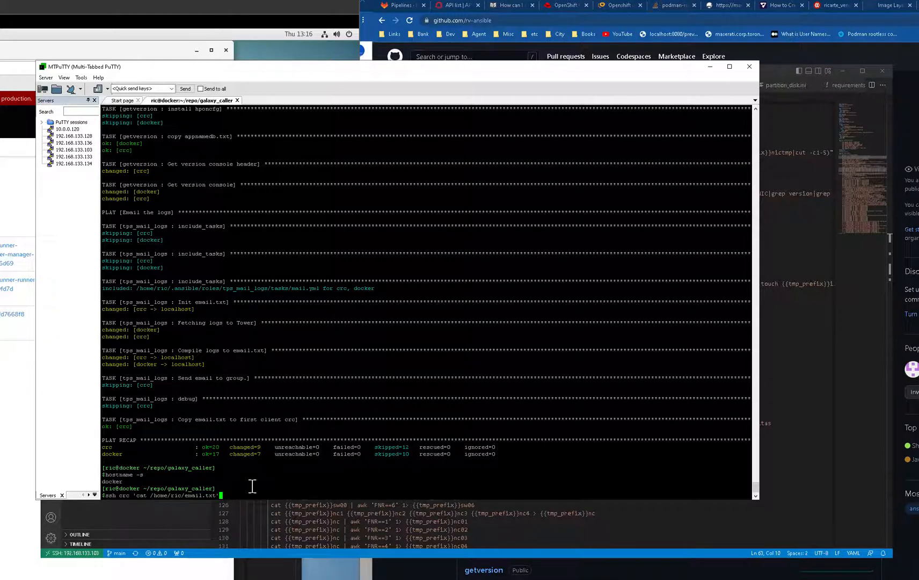
key(Return)
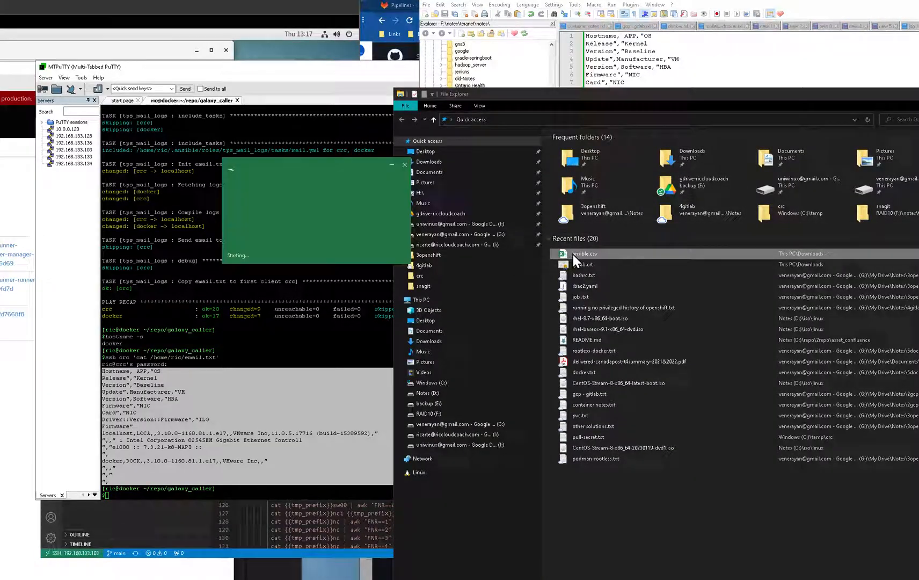
Step: Open ansible.csv in Excel and change the localhost hostname in A2 to crc
double_click(583, 253)
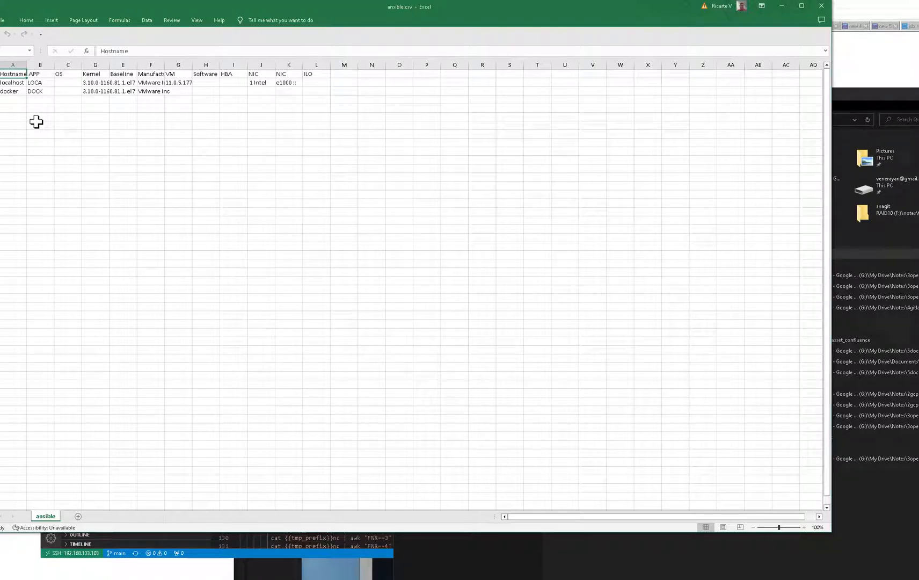
click(11, 82)
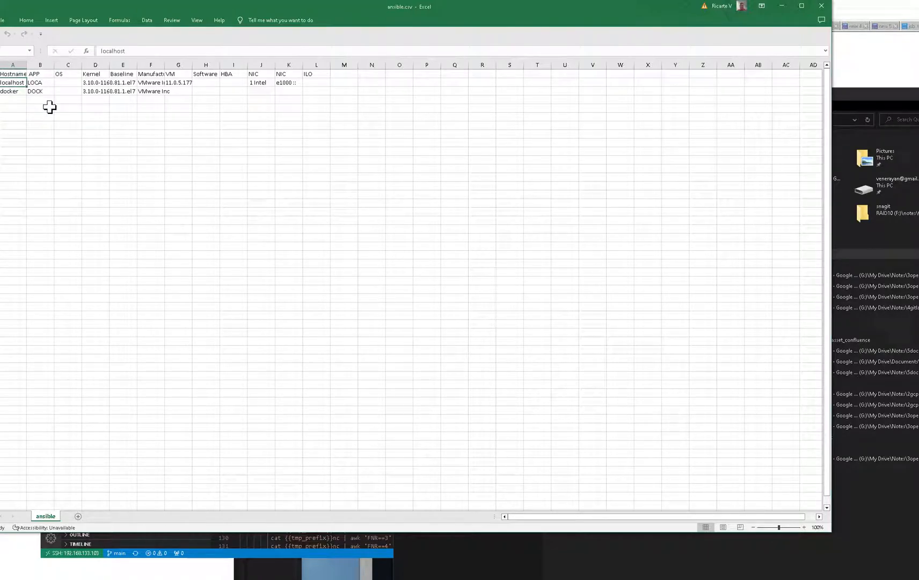
text(crc)
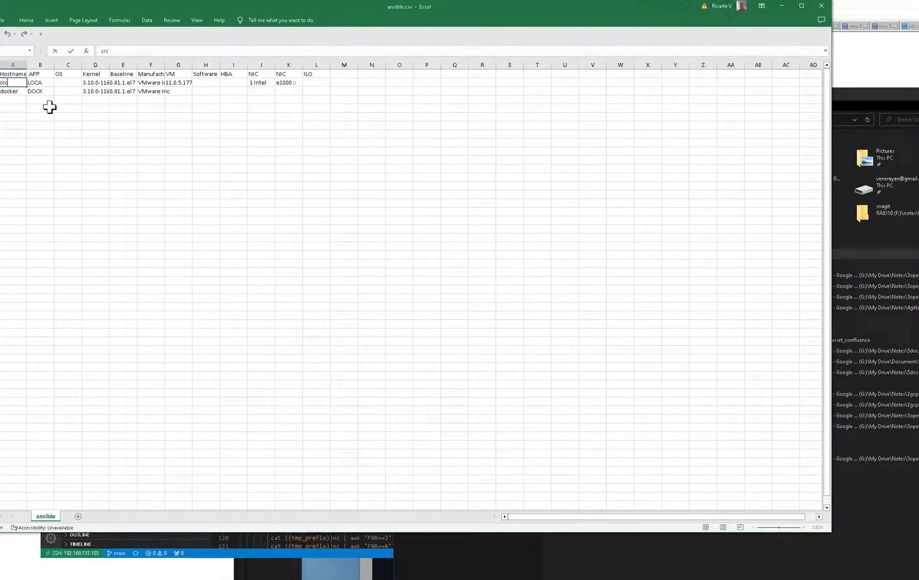
click(13, 74)
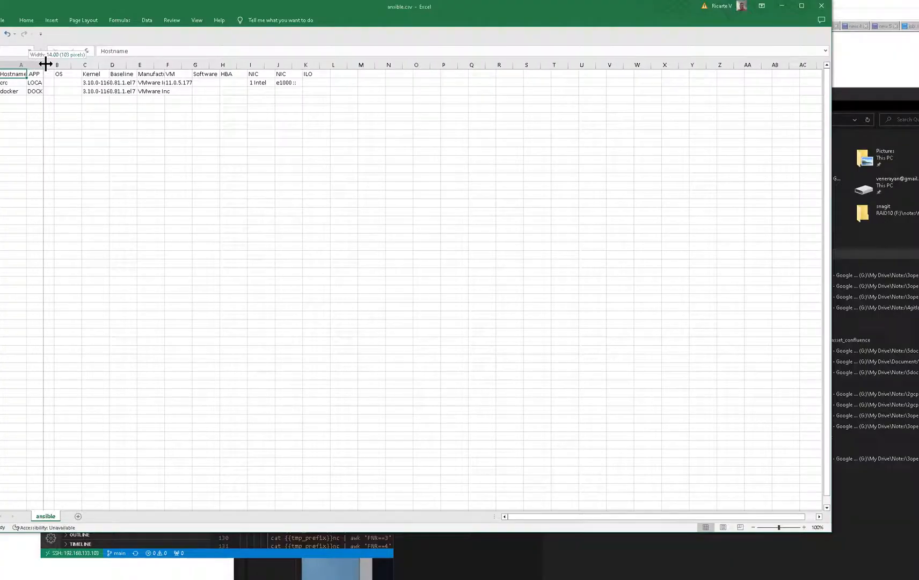
Step: Widen the report columns so hostnames, kernel and VM values fit
drag(45, 64, 27, 64)
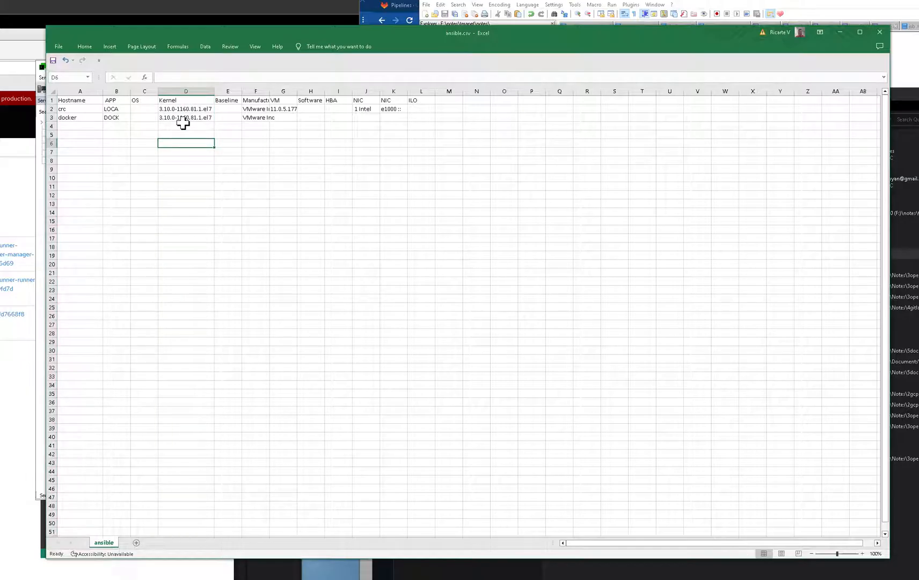
click(186, 160)
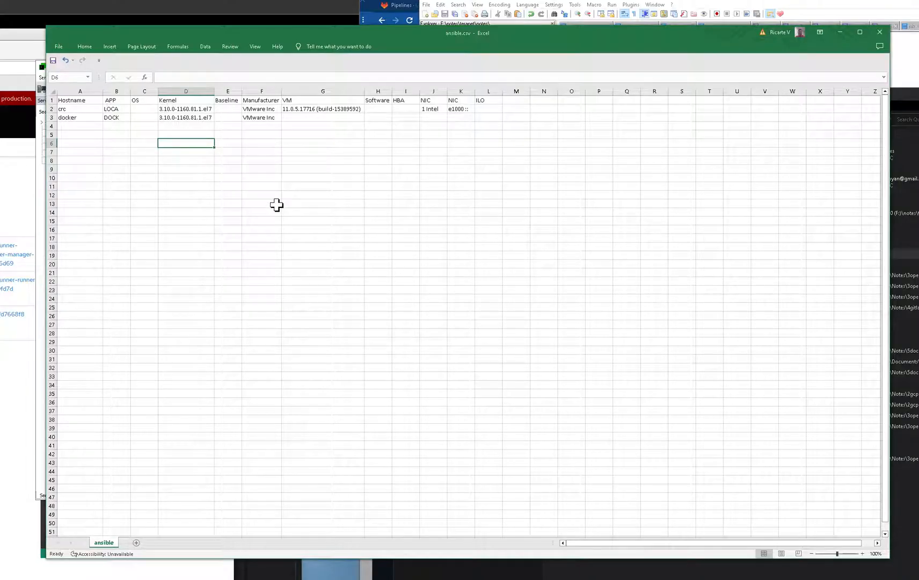
mouse_move(228, 215)
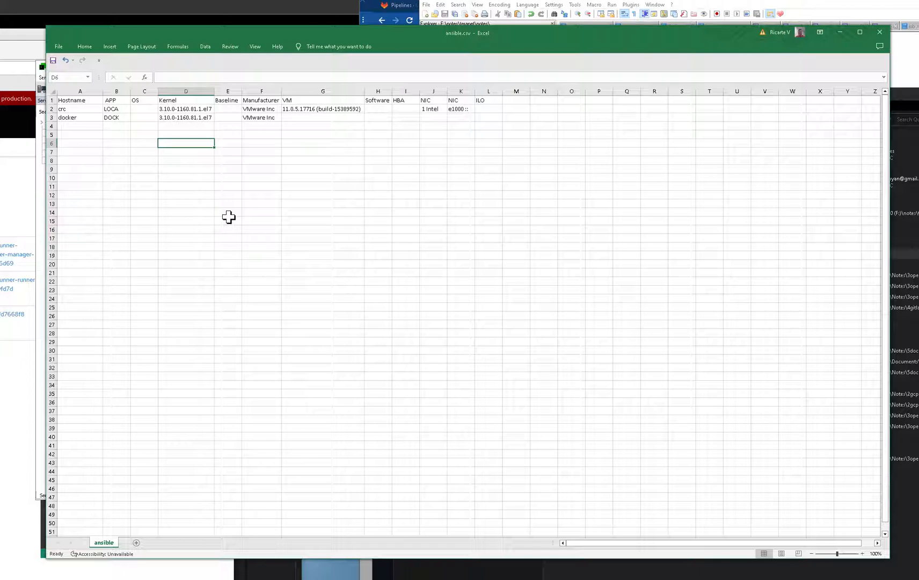
mouse_move(218, 252)
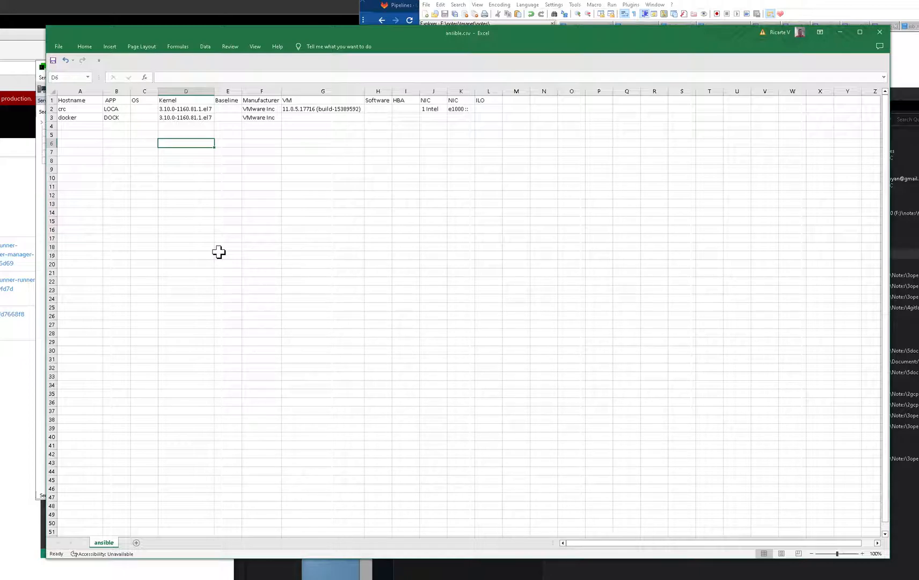
mouse_move(204, 219)
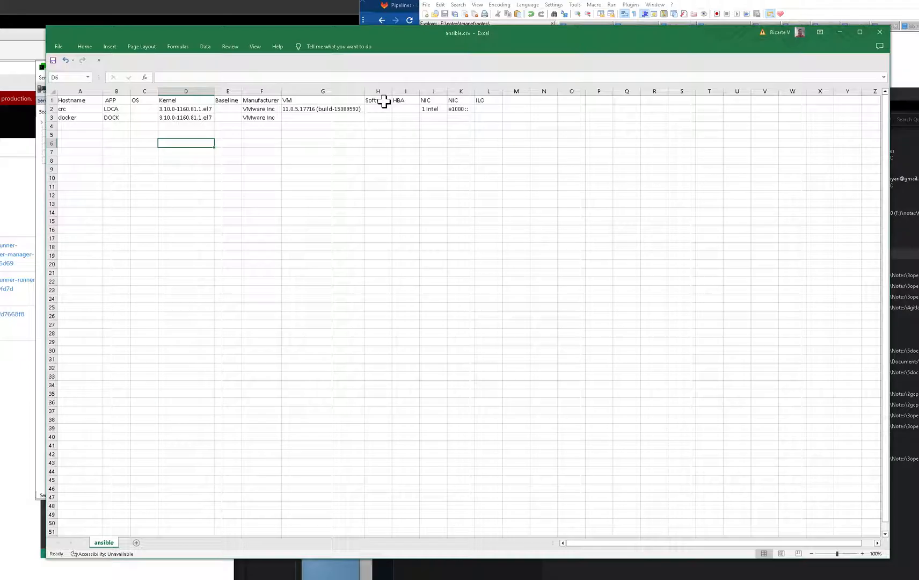
click(461, 100)
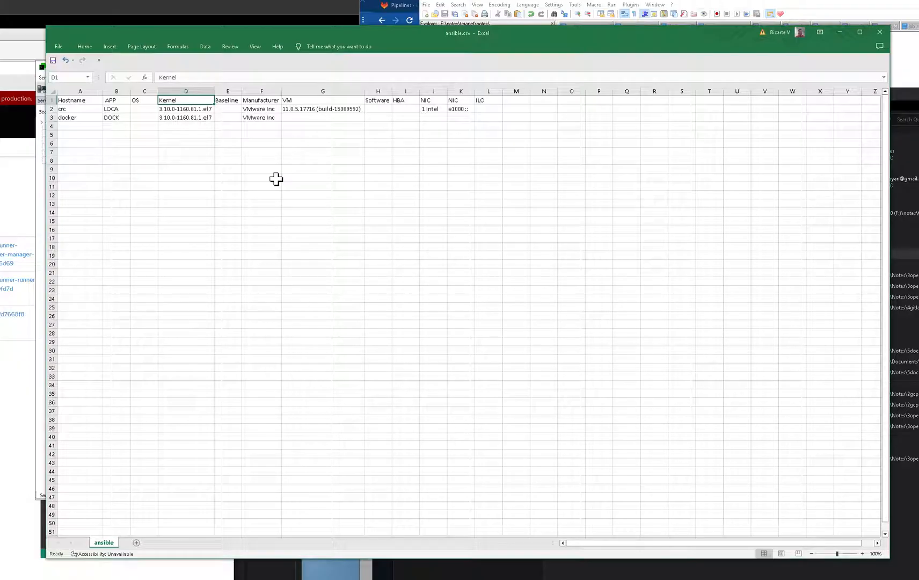
mouse_move(337, 205)
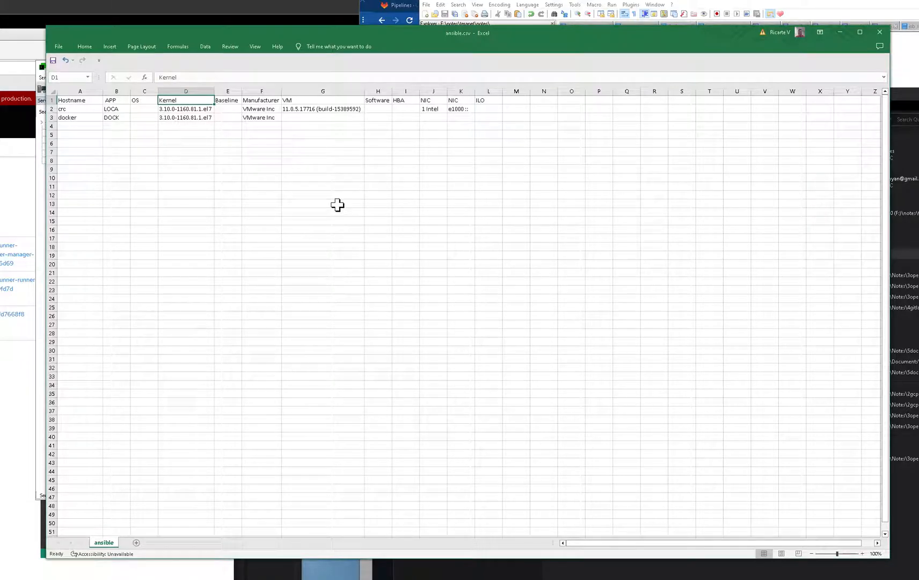
mouse_move(339, 205)
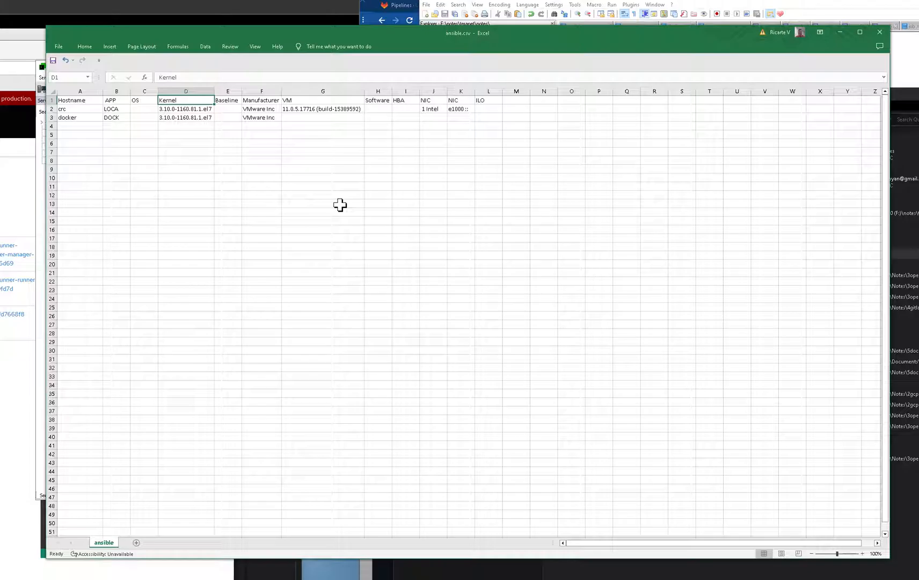
mouse_move(184, 236)
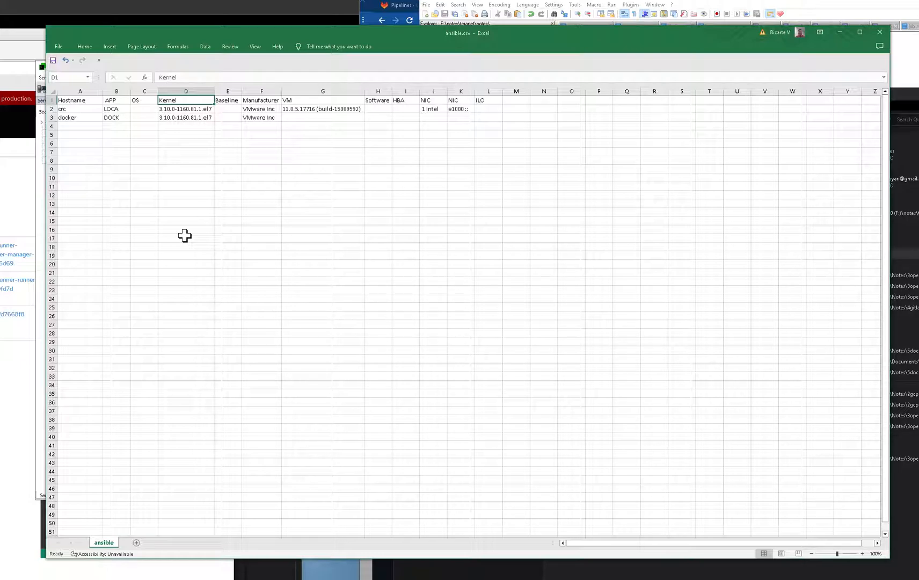
mouse_move(205, 553)
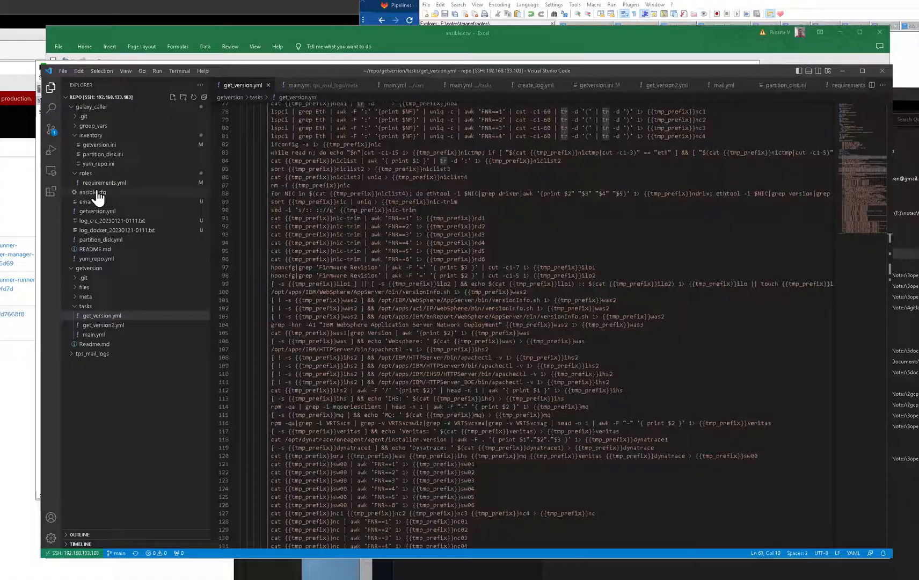
Step: Open roles/requirements.yml and select the tps_mail_logs role name
click(103, 183)
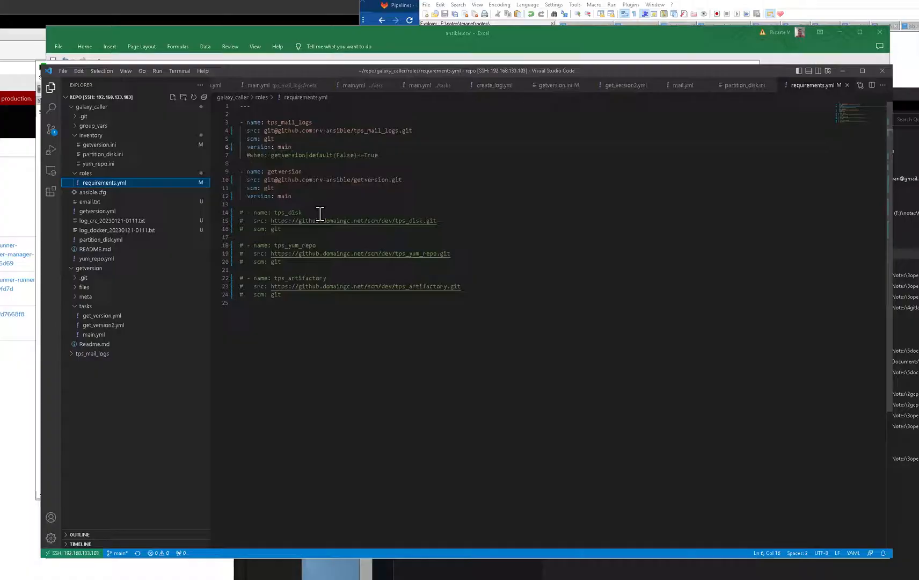
mouse_move(330, 266)
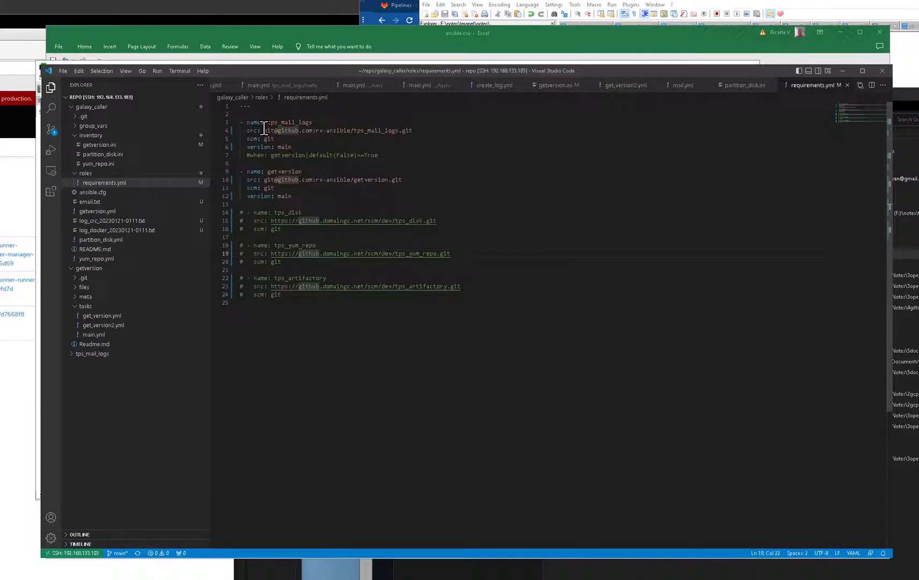
double_click(291, 122)
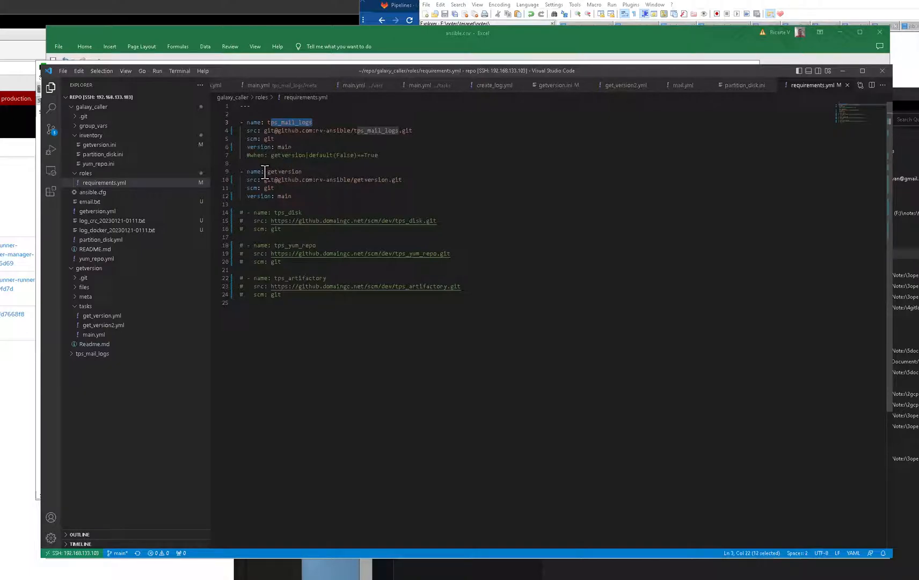
mouse_move(130, 248)
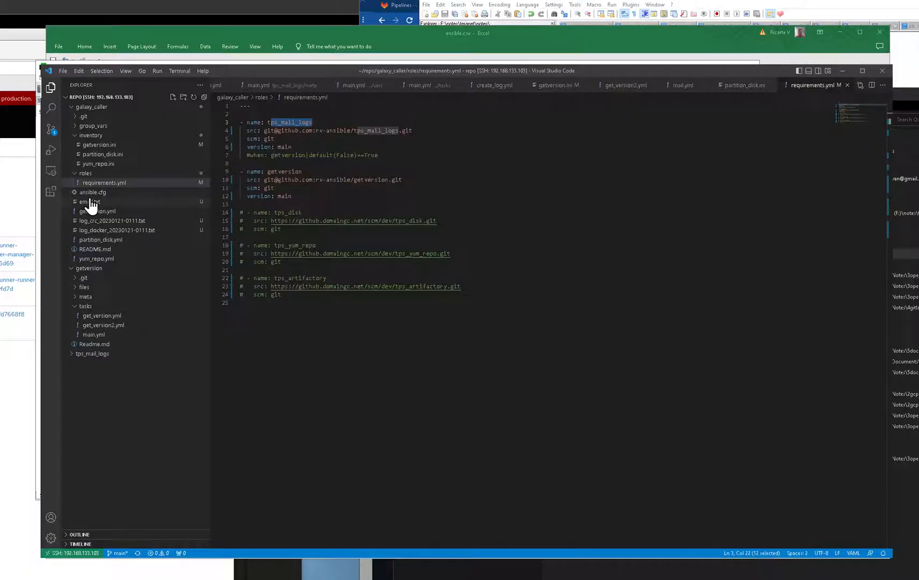
Step: Expand tps_mail_logs > vars and open main.yml
click(94, 353)
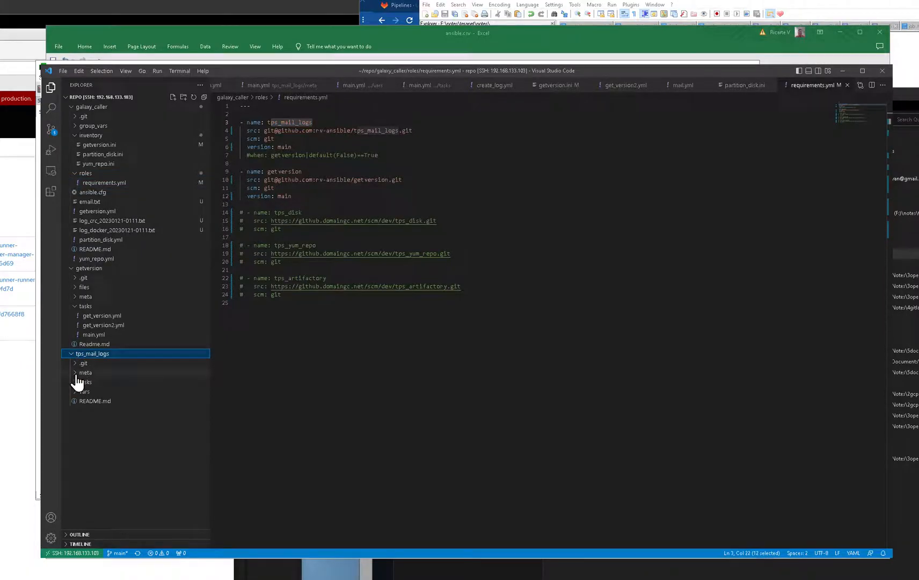
click(84, 391)
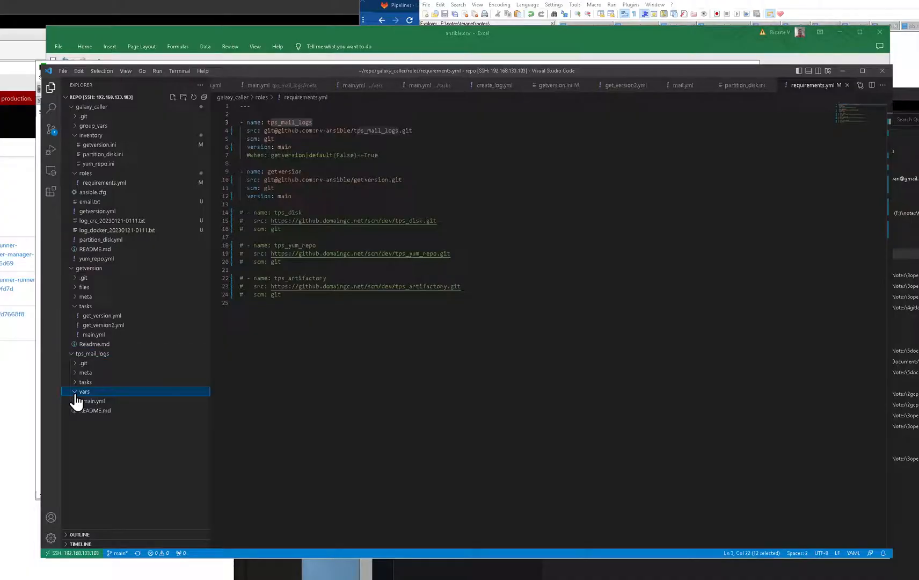
click(94, 401)
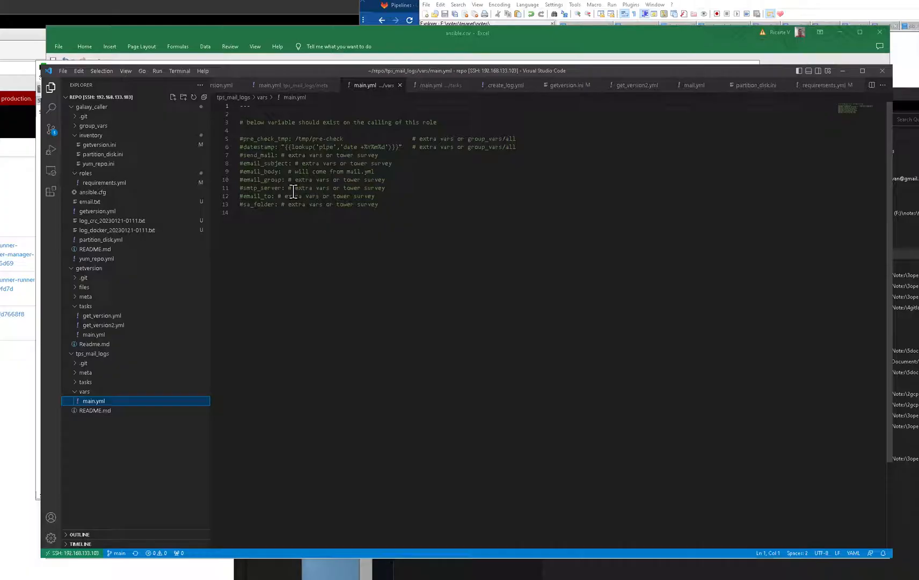
mouse_move(339, 204)
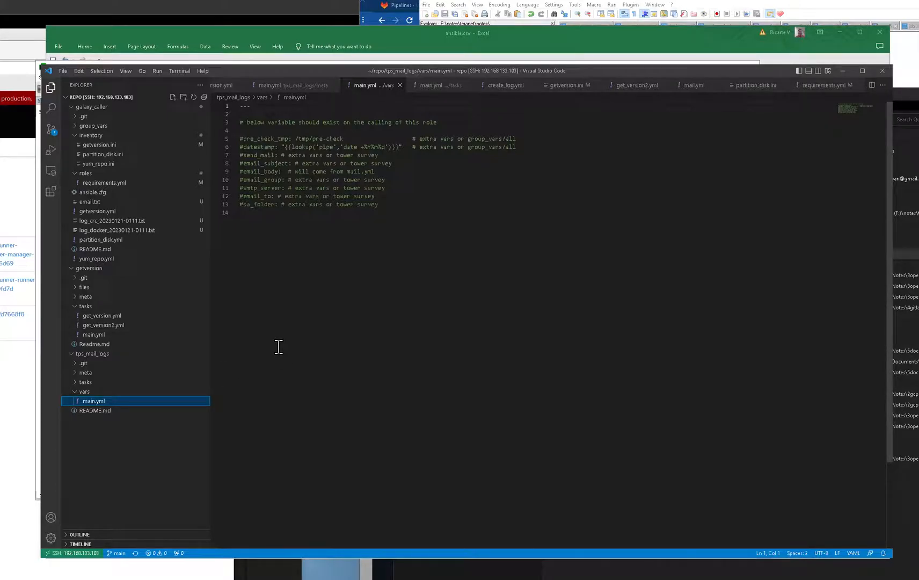
mouse_move(228, 337)
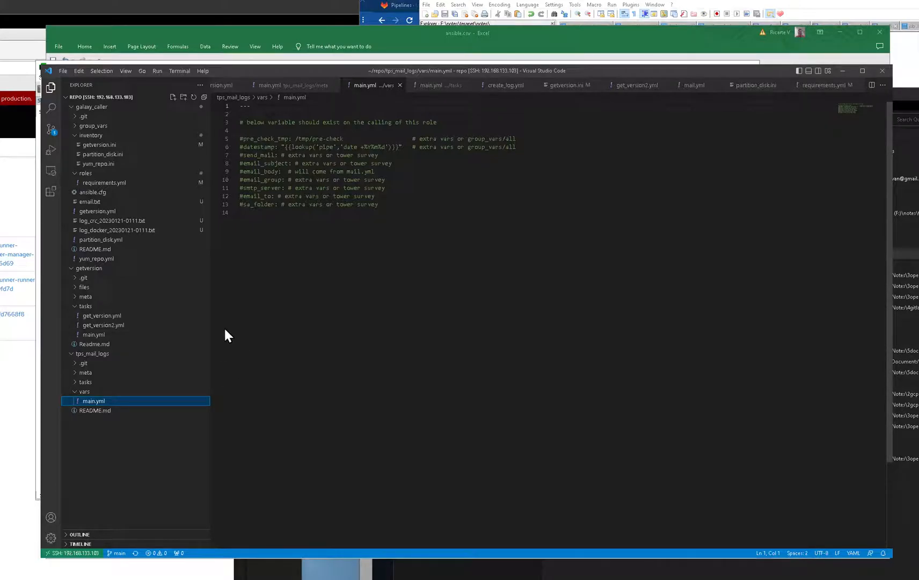